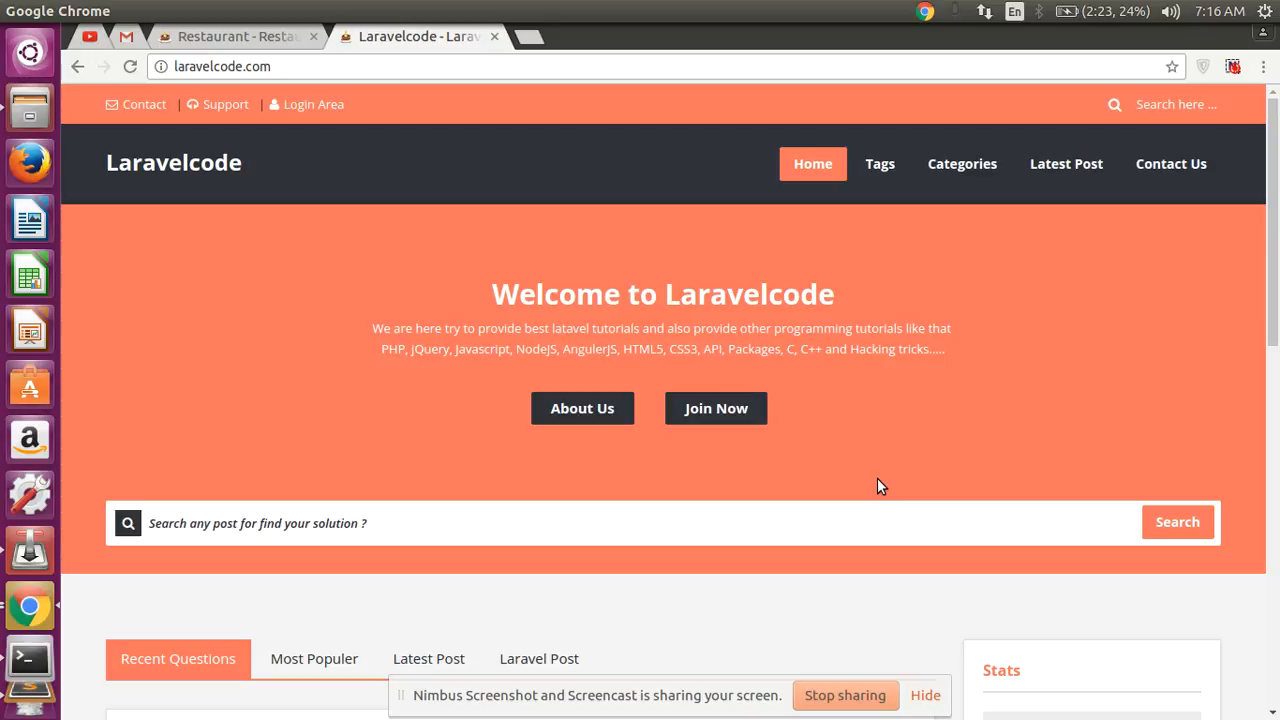
{"action": "mouse_move", "coordinate": [845, 435]}
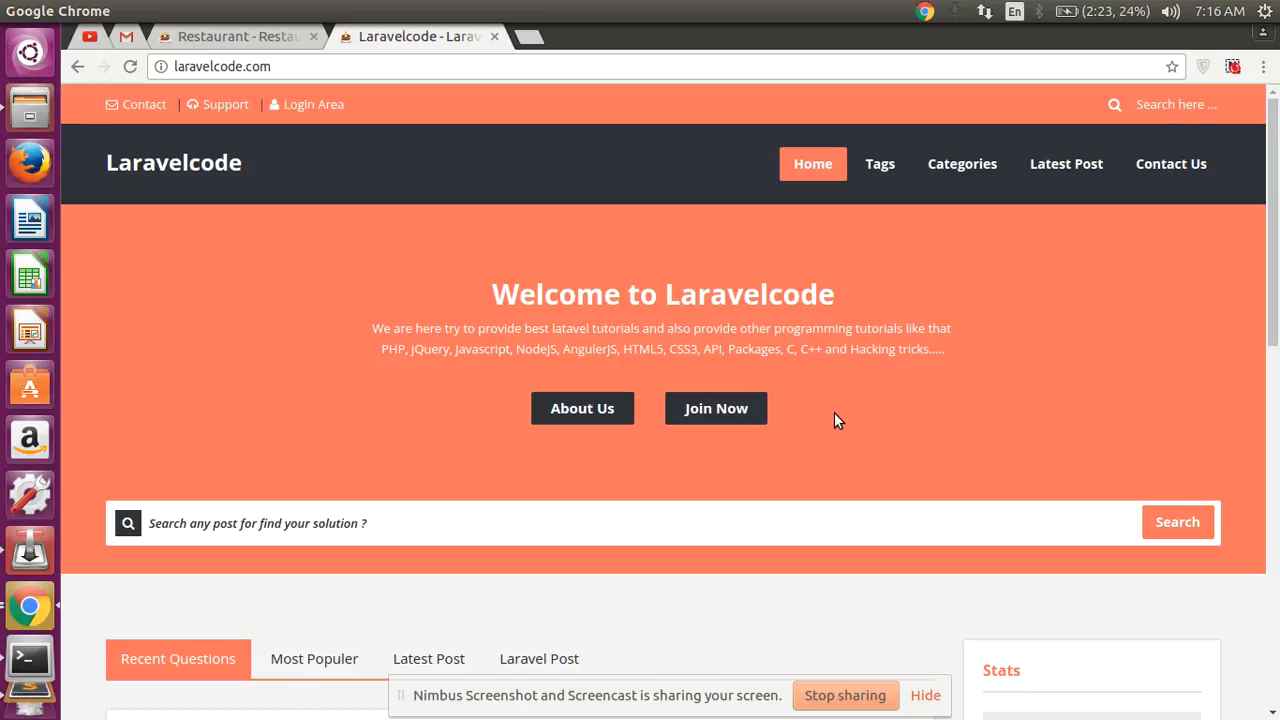
{"action": "mouse_move", "coordinate": [808, 350]}
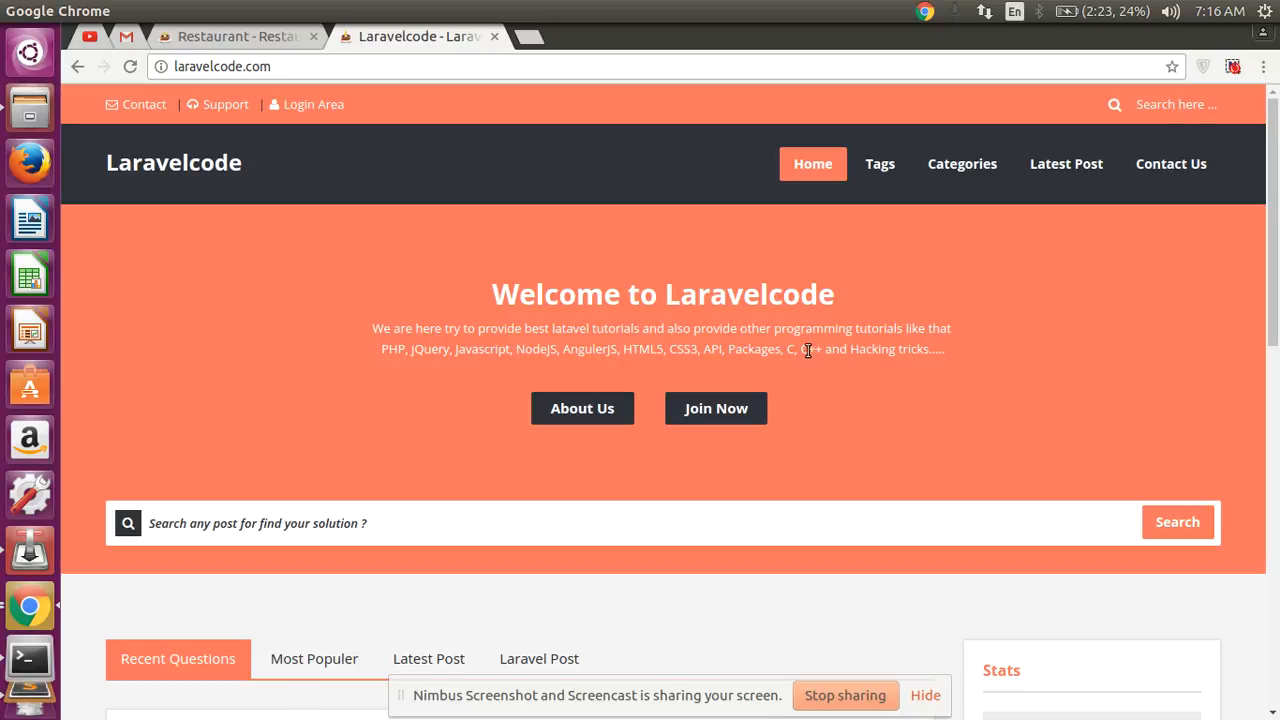
{"action": "mouse_move", "coordinate": [708, 311]}
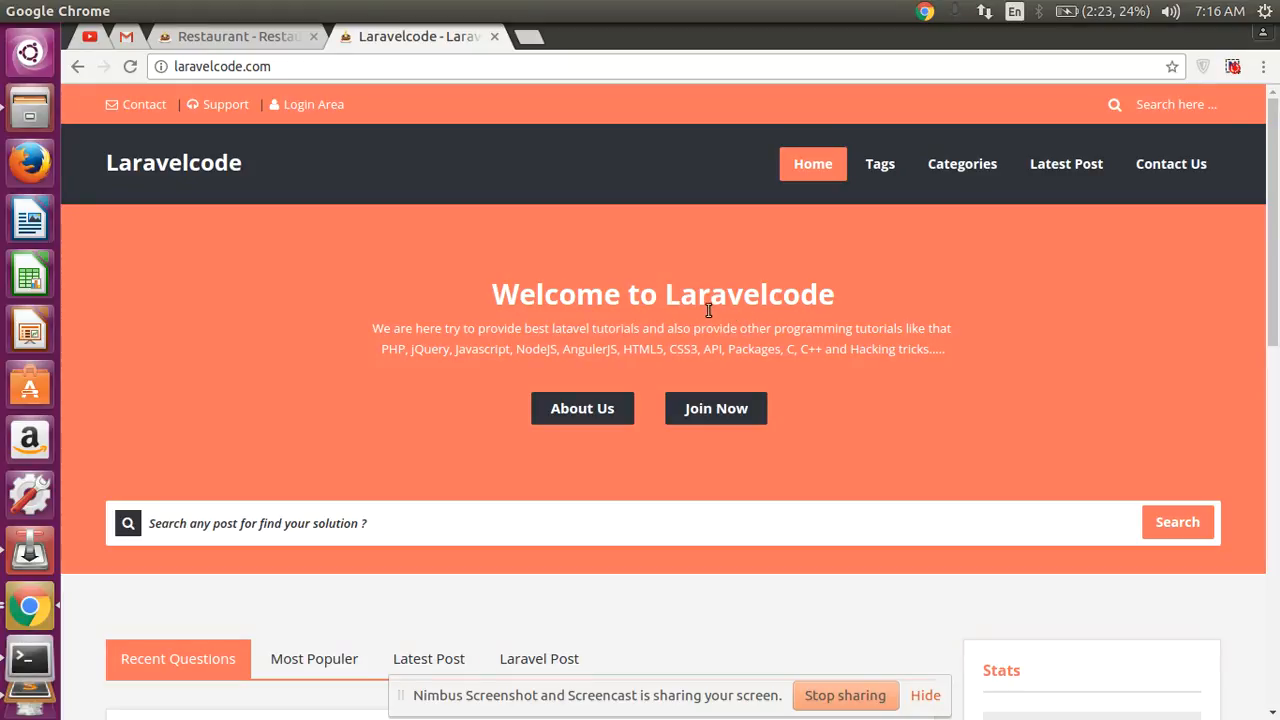
{"action": "mouse_move", "coordinate": [670, 303]}
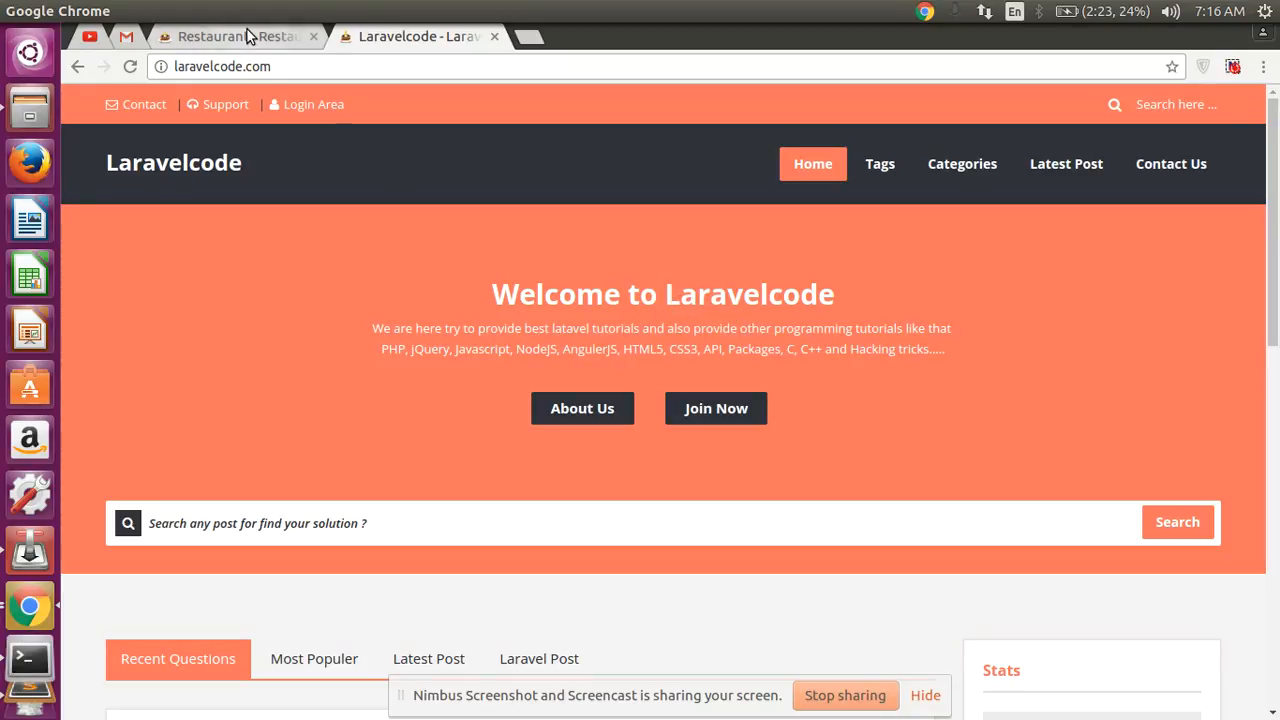
- Sign in to the Restaurant admin panel with the harsukh credentials
{"action": "left_click", "coordinate": [230, 36]}
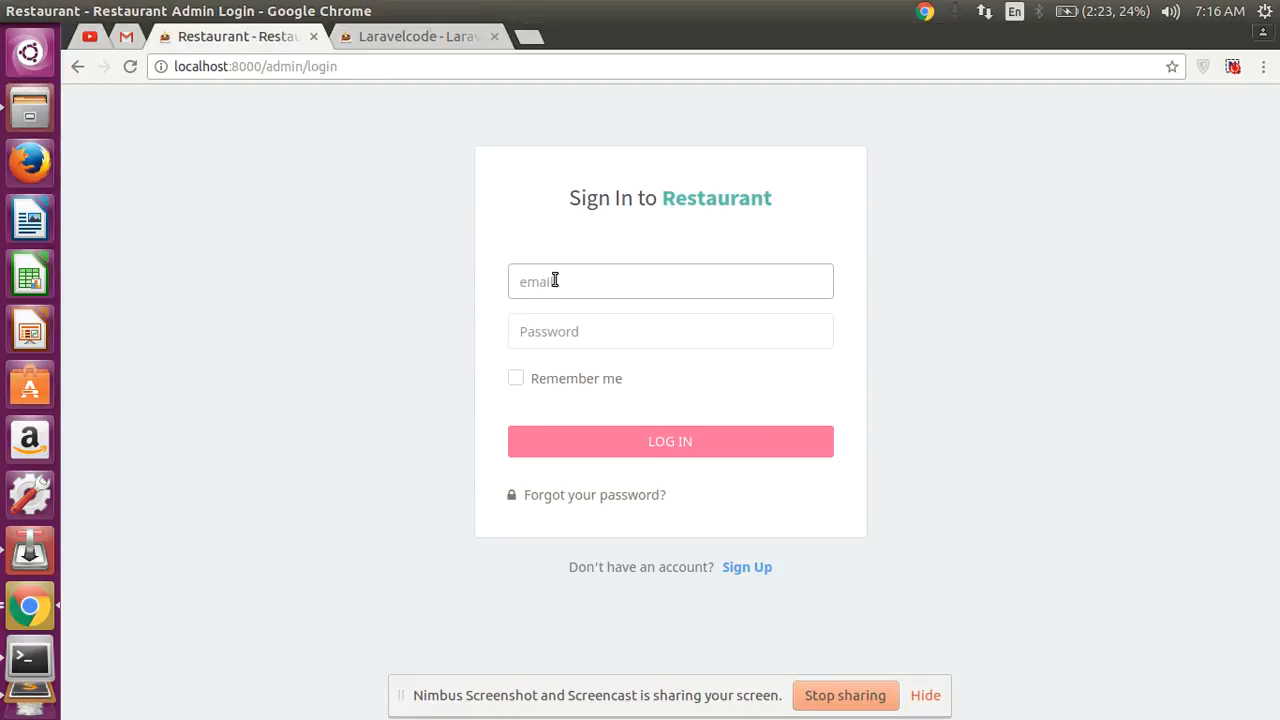
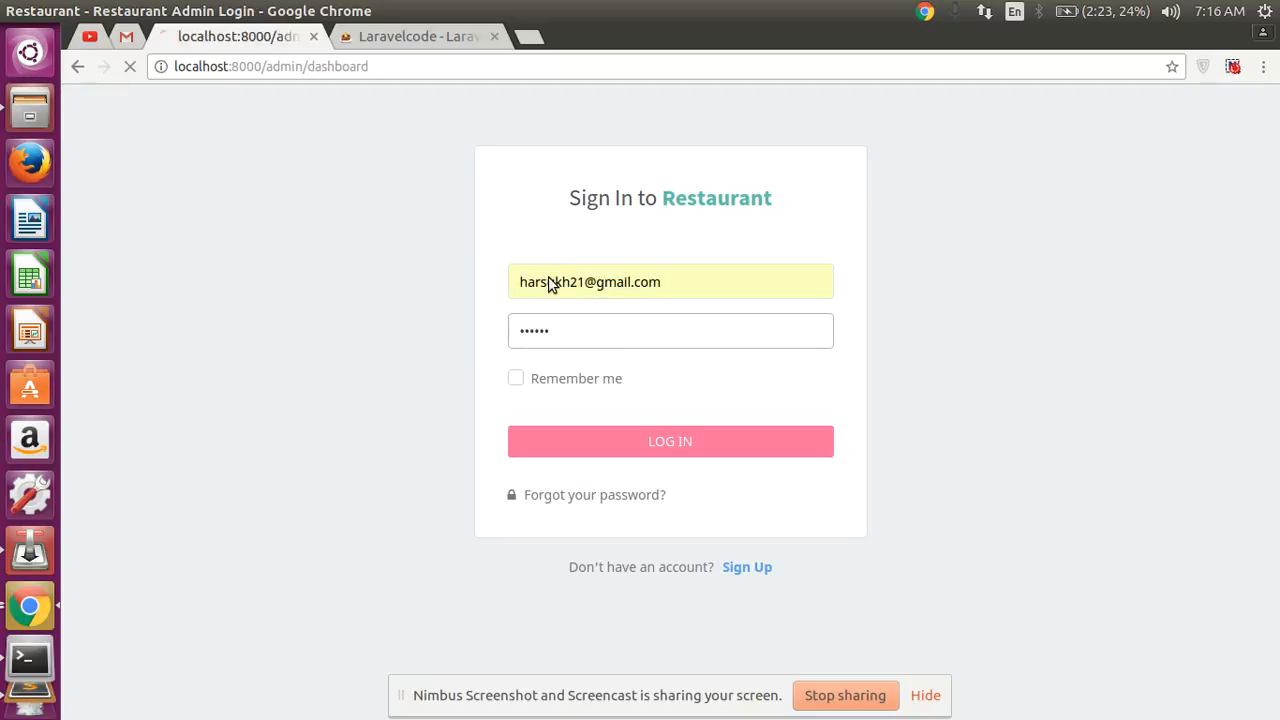
{"action": "left_click", "coordinate": [670, 441]}
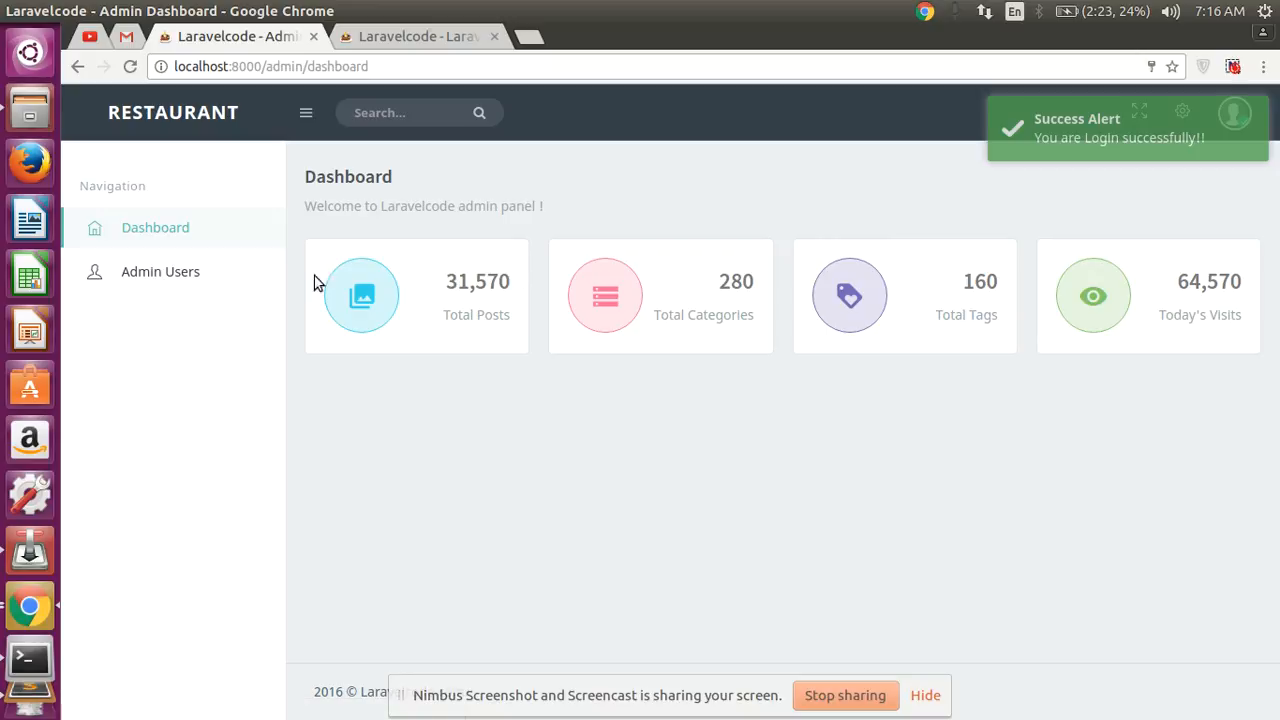
- Open the two-user Admin Users list and the empty Add Admin User form
{"action": "left_click", "coordinate": [160, 271]}
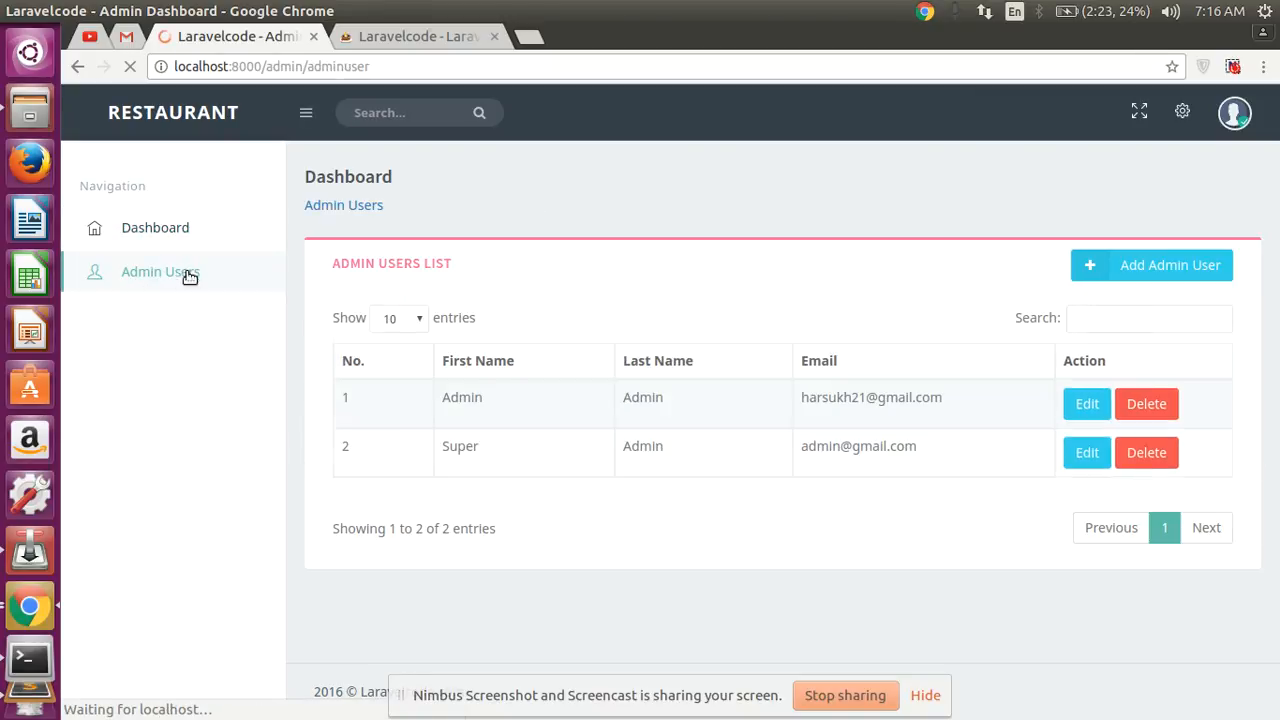
{"action": "left_click", "coordinate": [160, 271]}
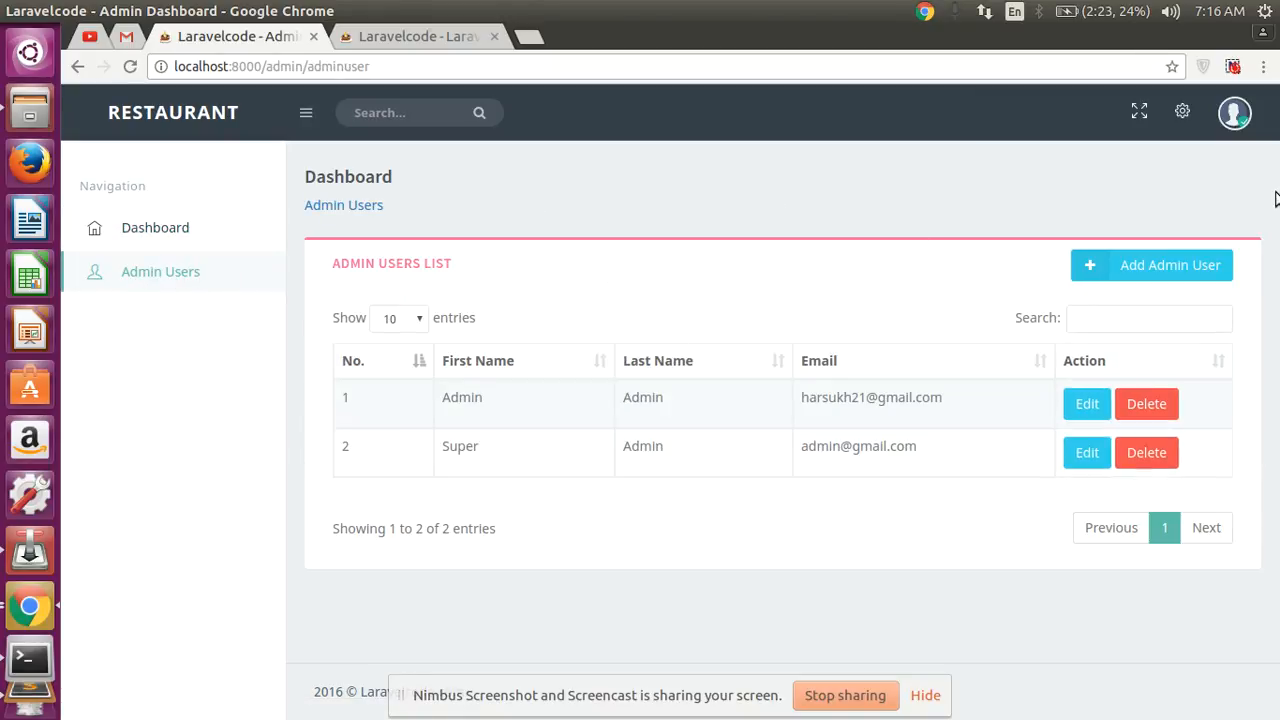
{"action": "left_click", "coordinate": [1150, 265]}
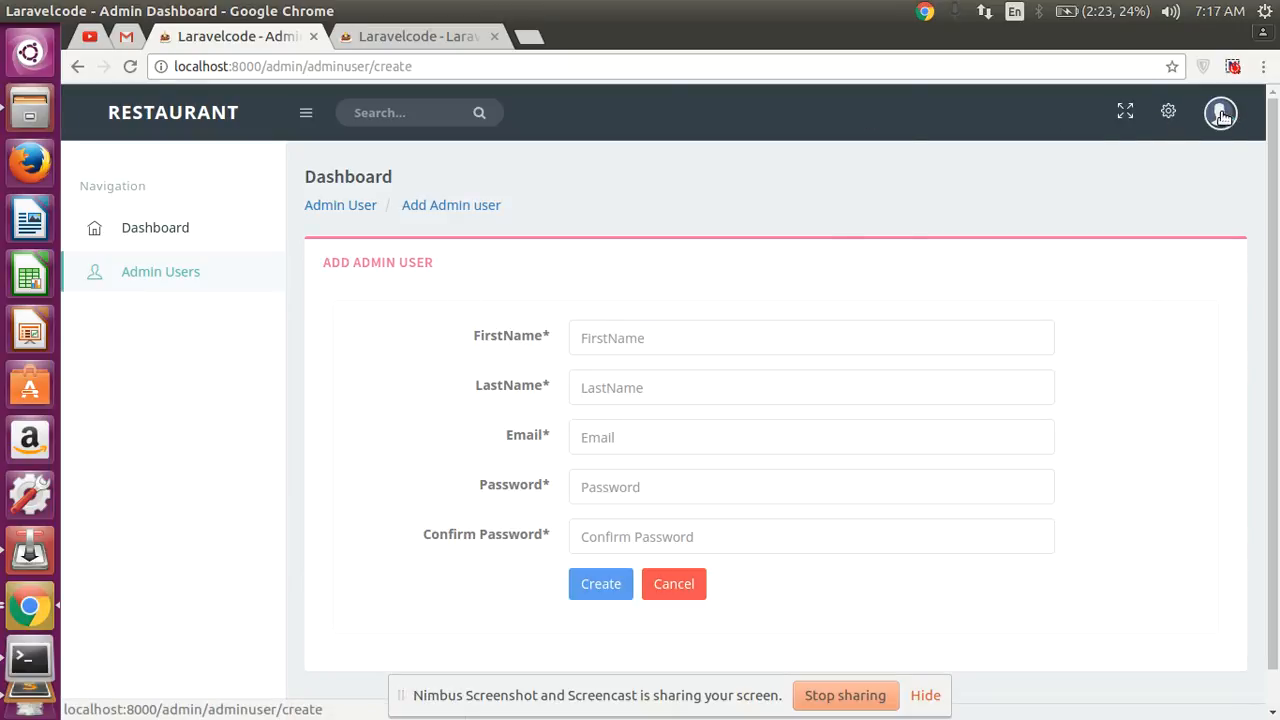
{"action": "left_click", "coordinate": [1220, 112]}
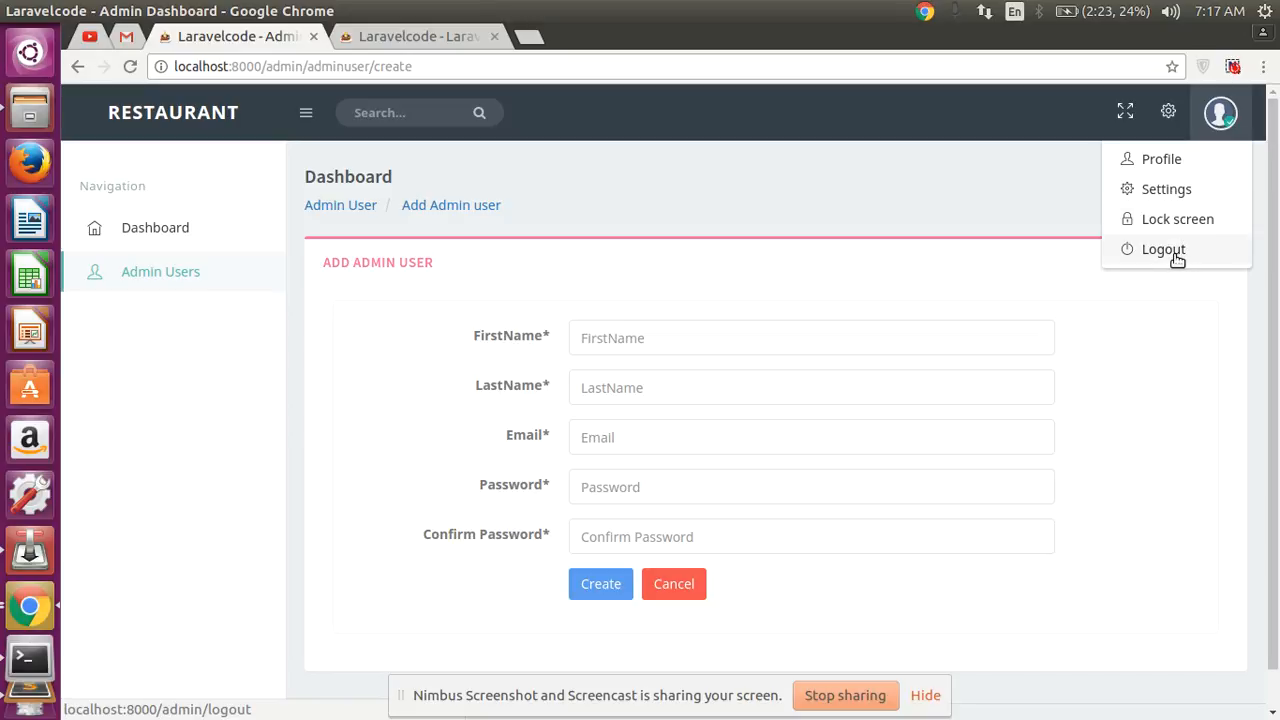
- Log out of the Restaurant admin panel from the profile dropdown
{"action": "left_click", "coordinate": [1163, 249]}
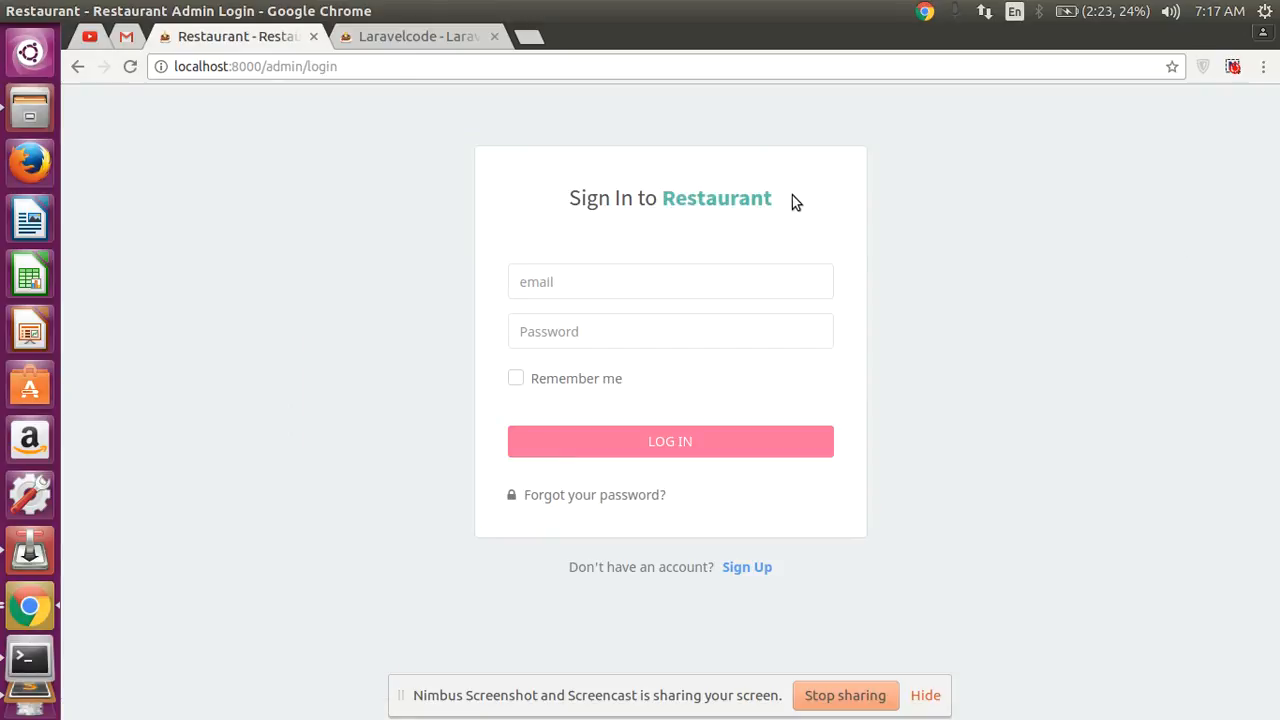
{"action": "mouse_move", "coordinate": [877, 525]}
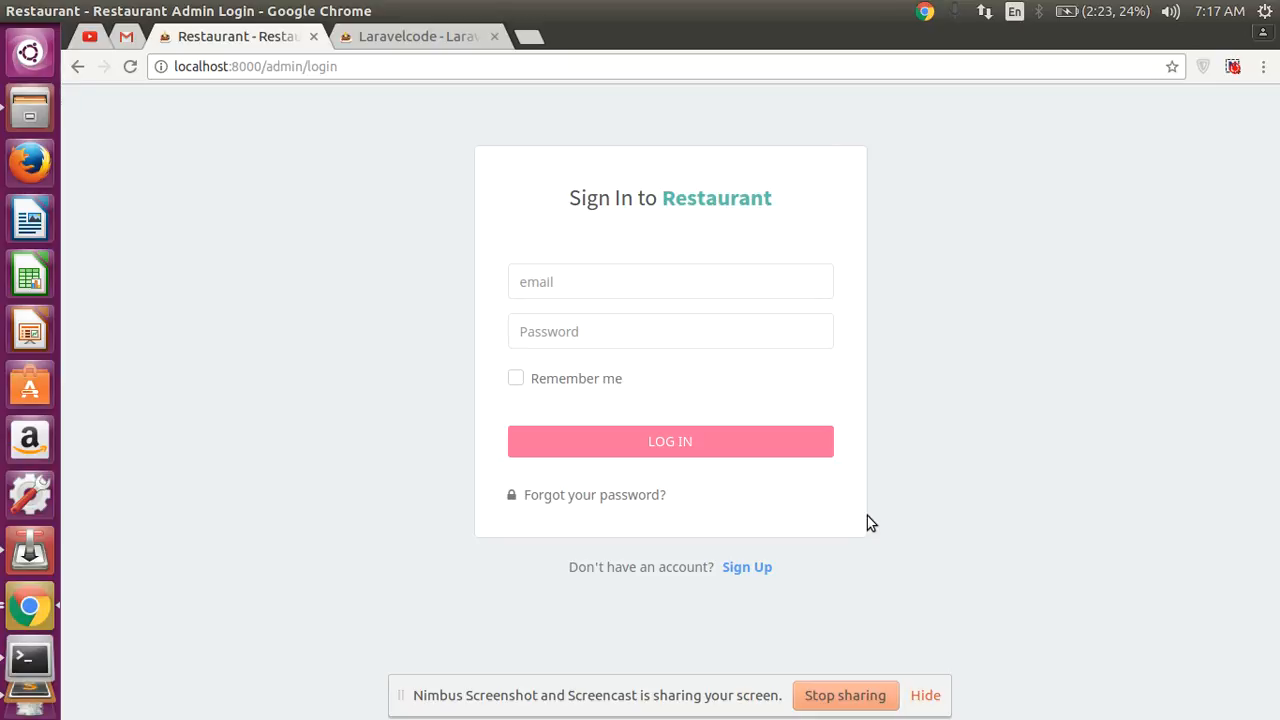
{"action": "mouse_move", "coordinate": [320, 148]}
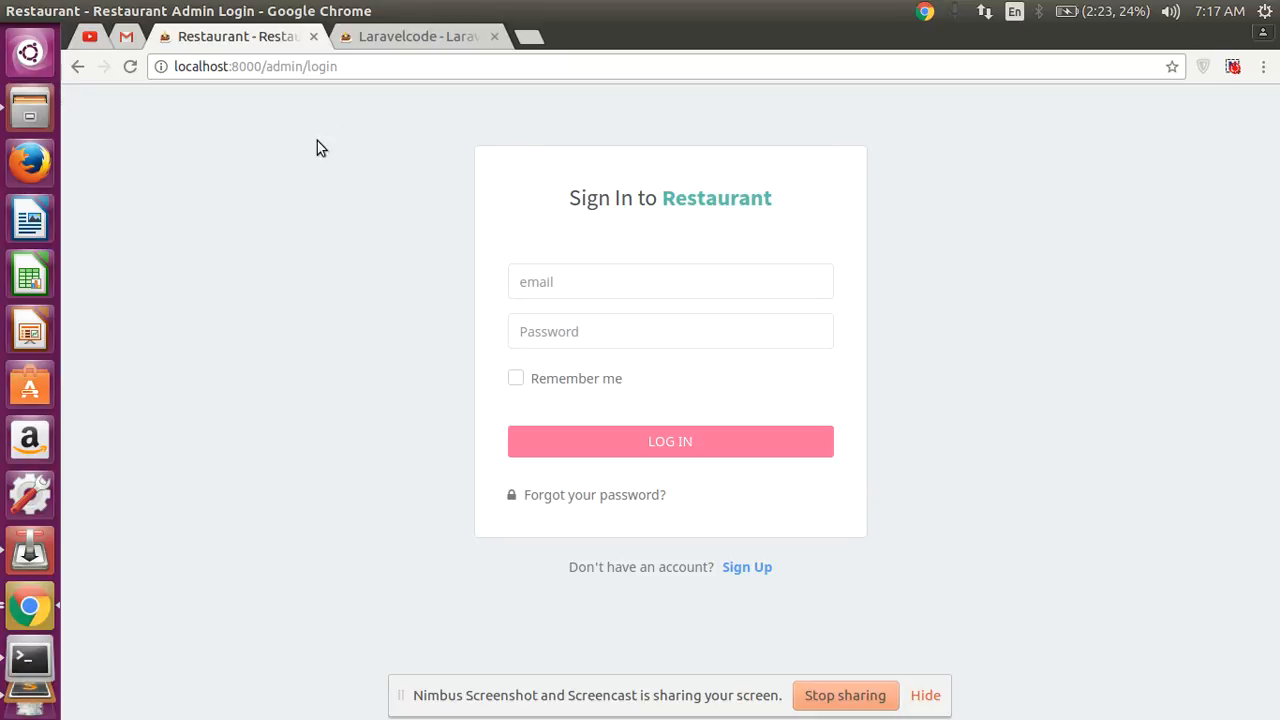
{"action": "mouse_move", "coordinate": [78, 66]}
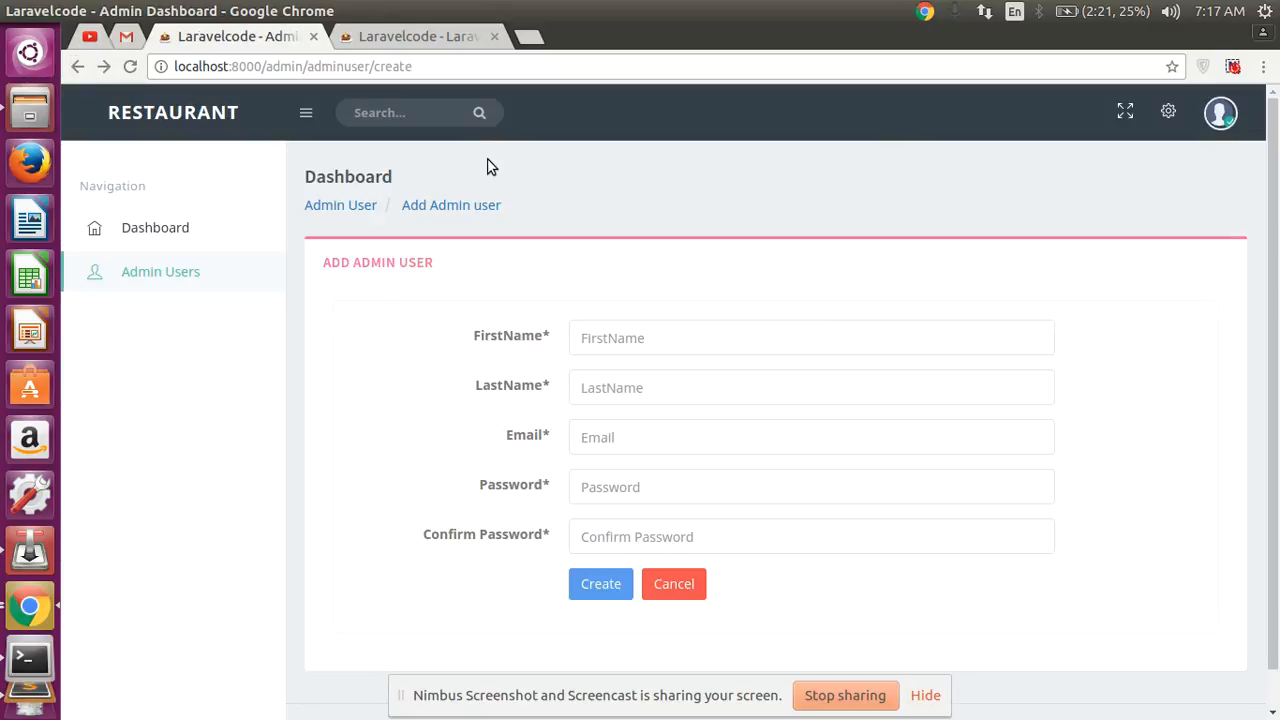
{"action": "mouse_move", "coordinate": [810, 517]}
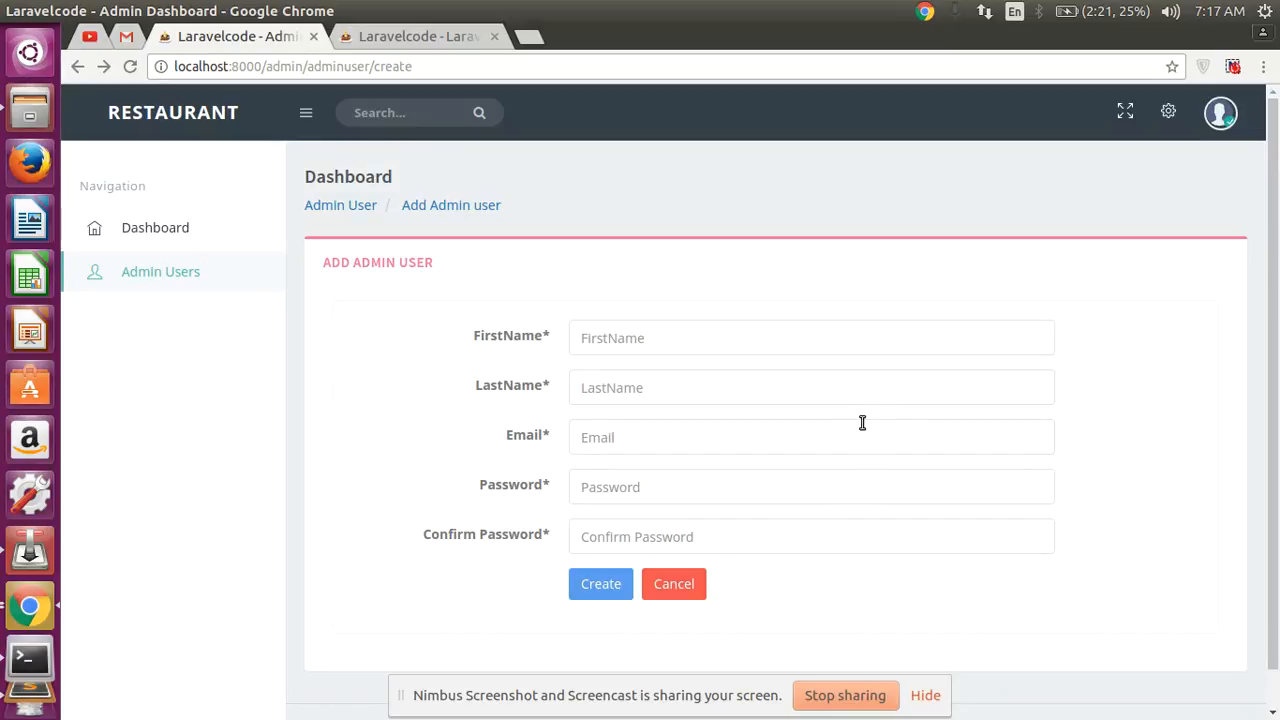
{"action": "mouse_move", "coordinate": [726, 282]}
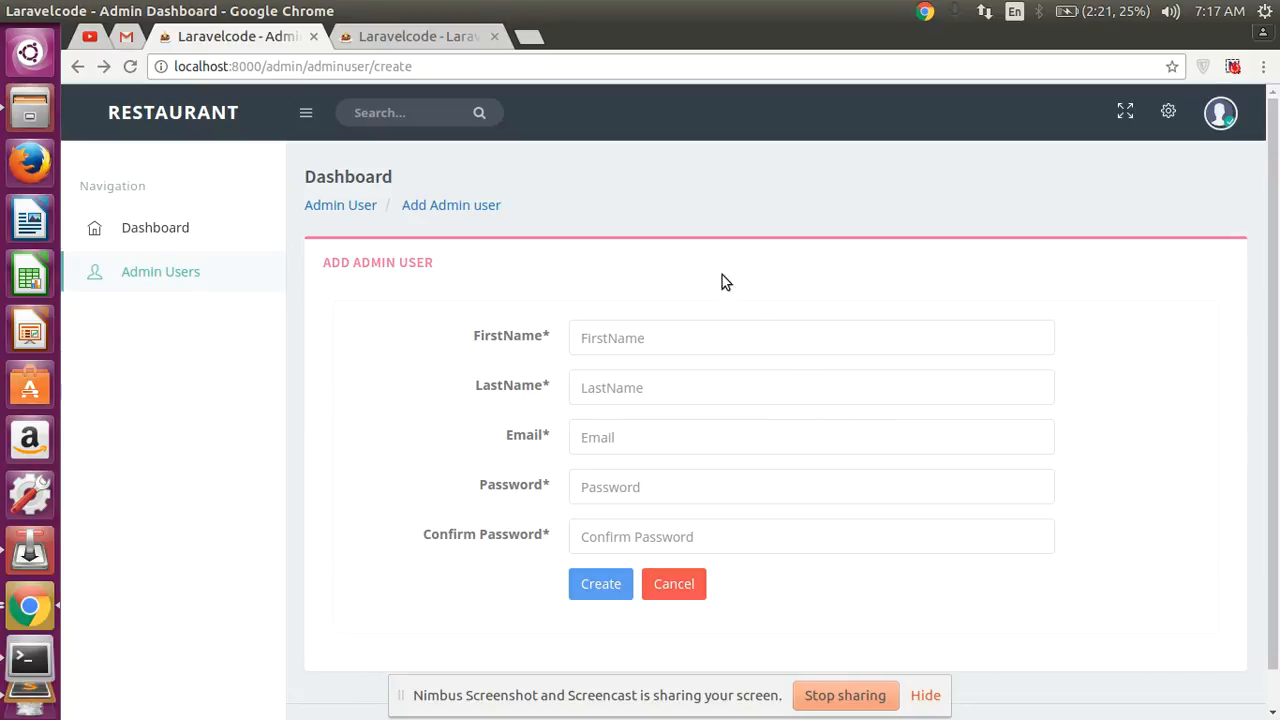
{"action": "mouse_move", "coordinate": [590, 253]}
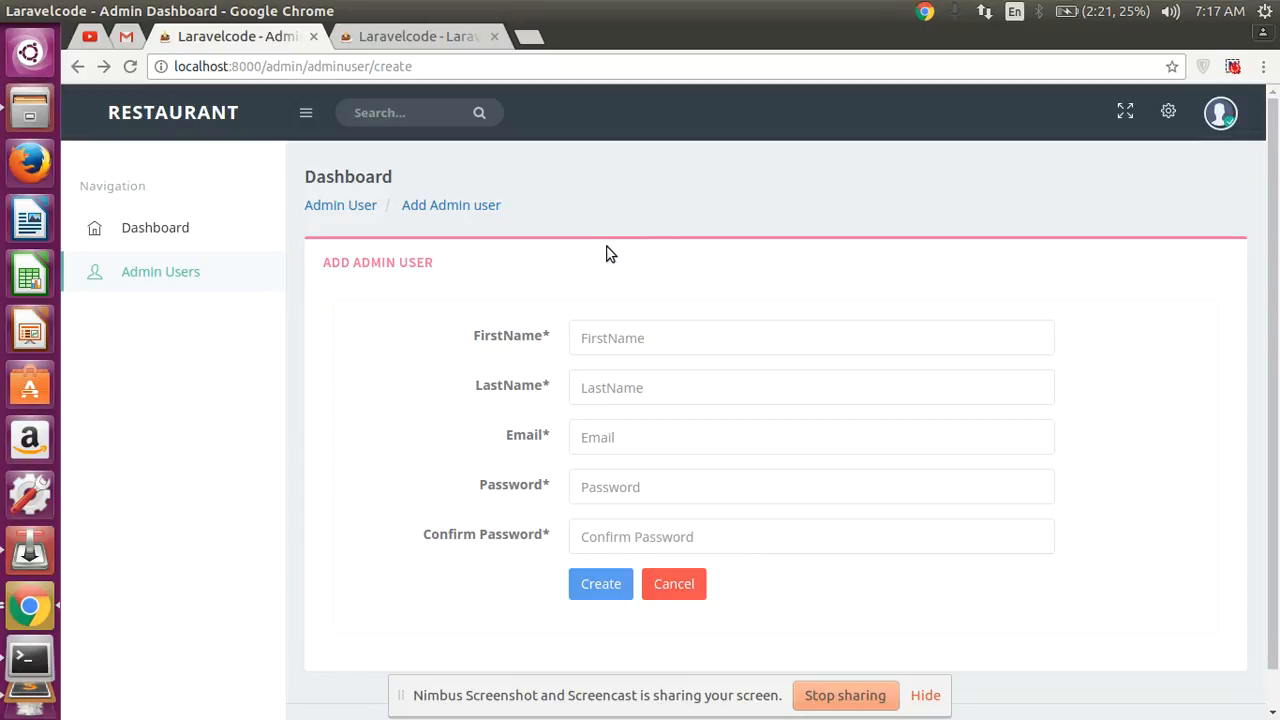
{"action": "mouse_move", "coordinate": [490, 318]}
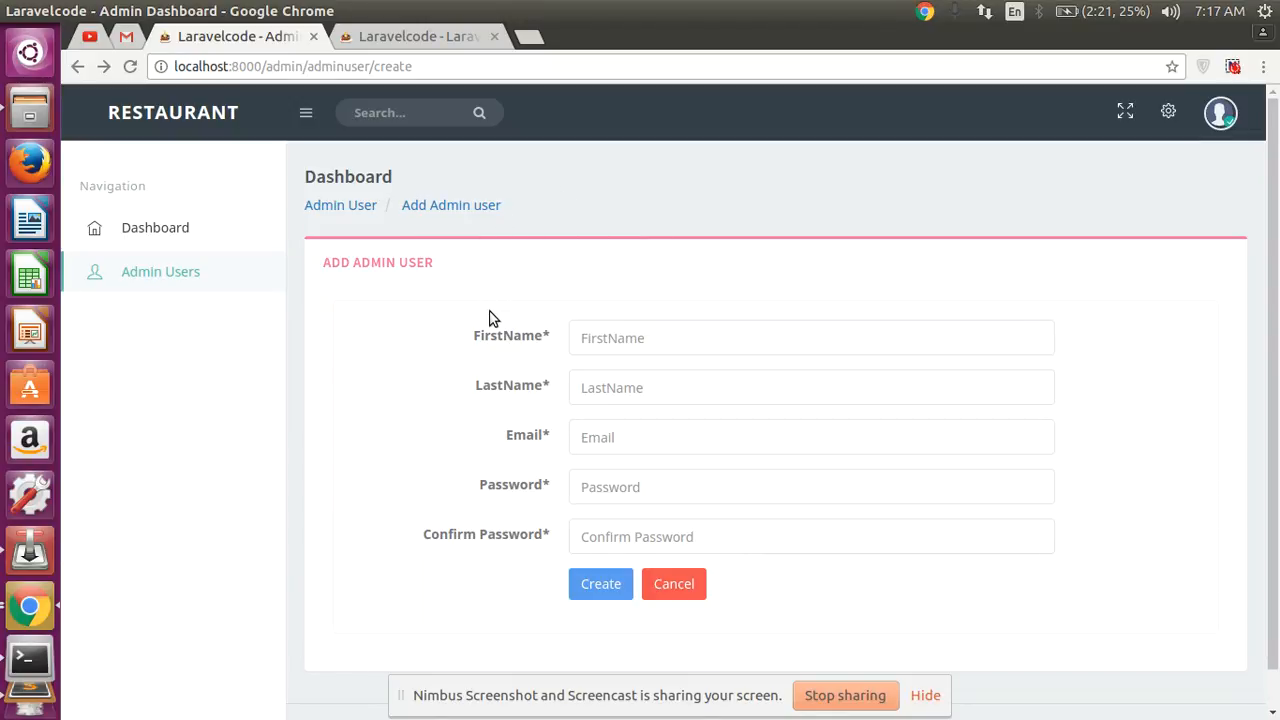
{"action": "mouse_move", "coordinate": [492, 303]}
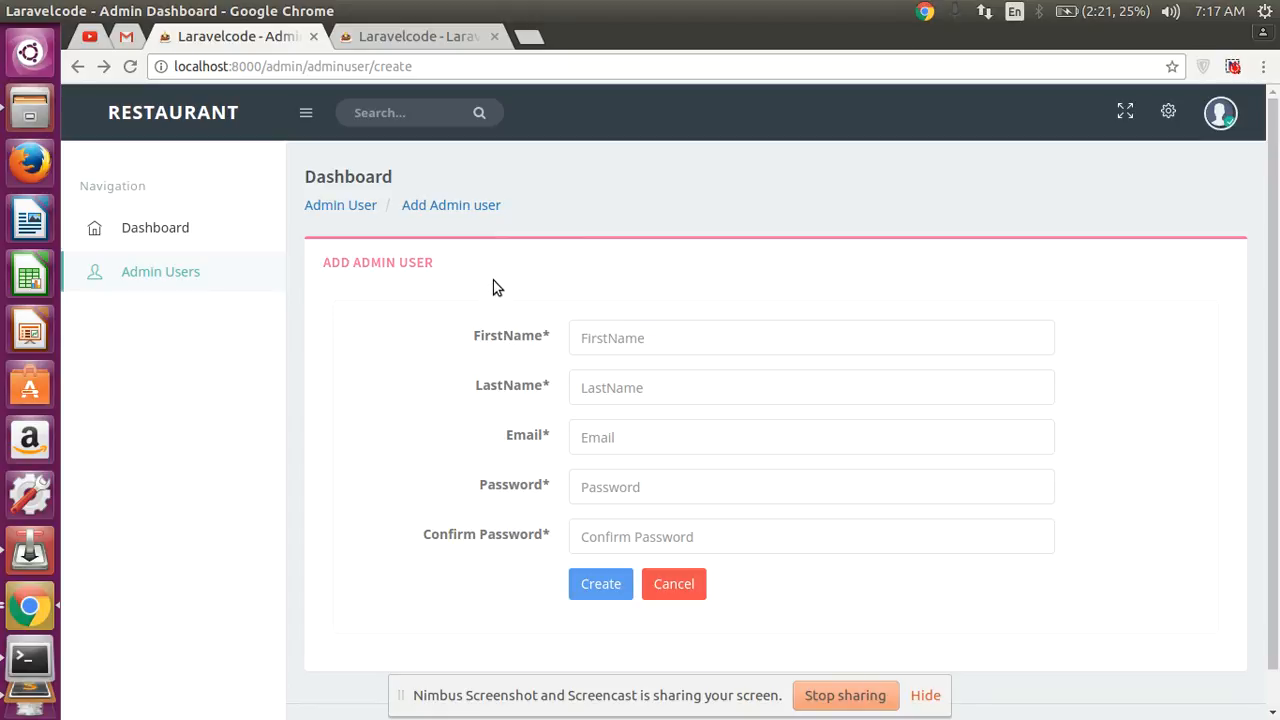
{"action": "mouse_move", "coordinate": [528, 261]}
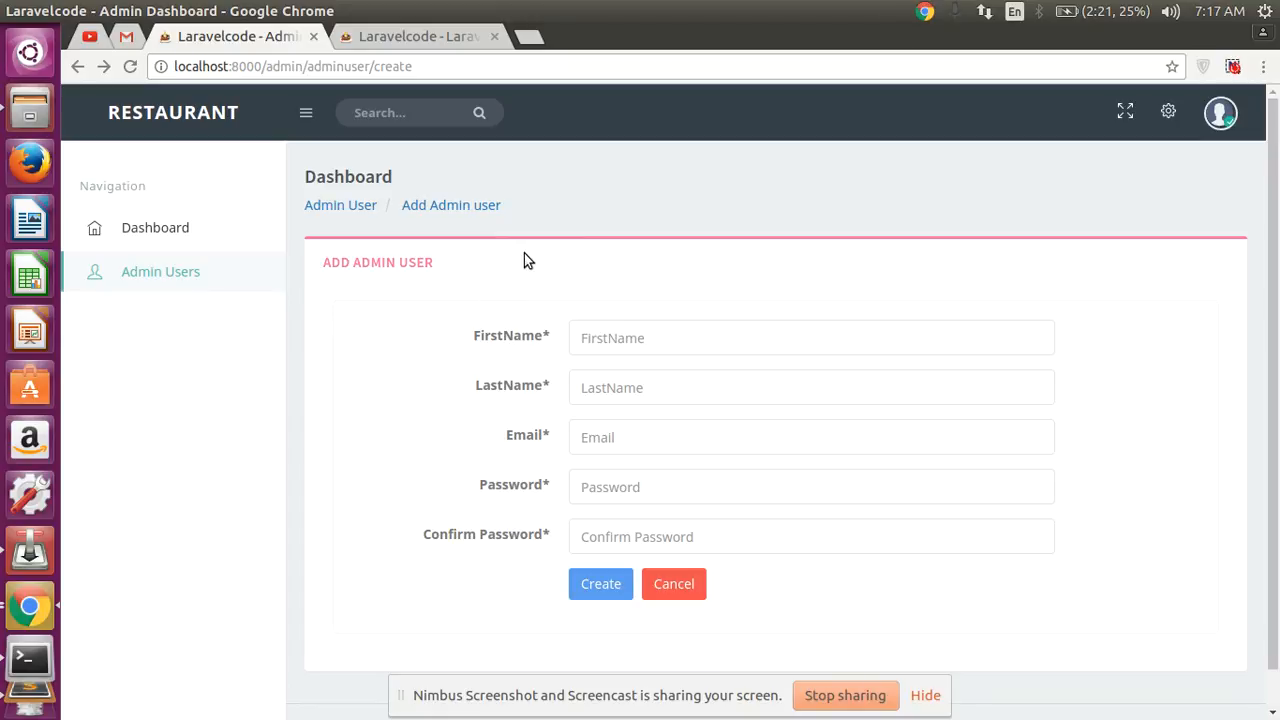
{"action": "mouse_move", "coordinate": [556, 224]}
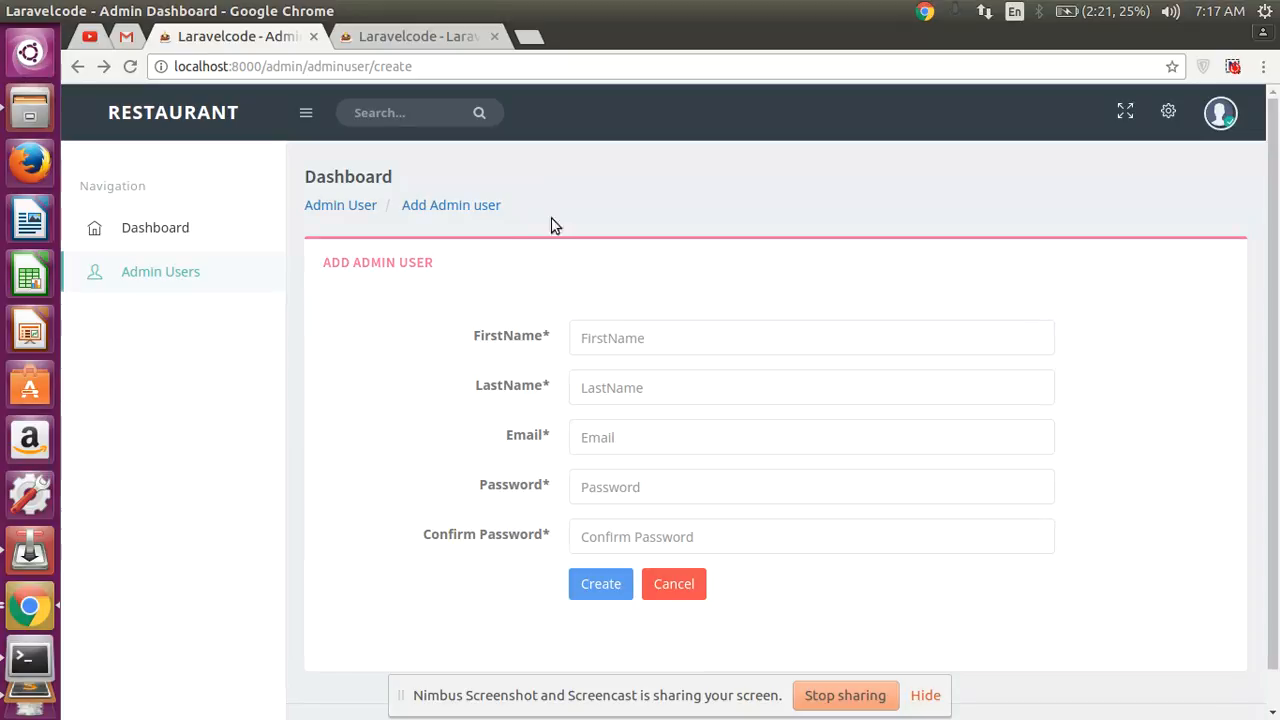
{"action": "mouse_move", "coordinate": [1220, 112]}
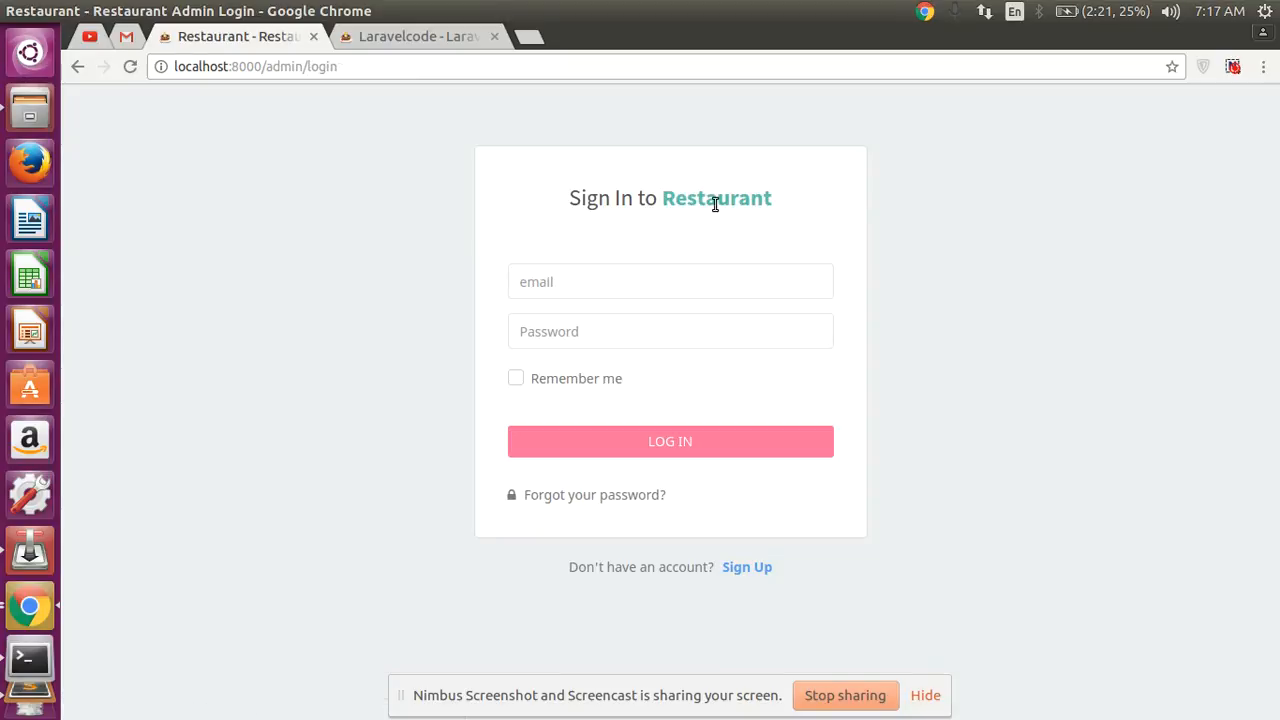
- Copy the drafted guest-check and no-cache code from the untitled note, then return to AdminAuthenticated.php
{"action": "left_click", "coordinate": [30, 690]}
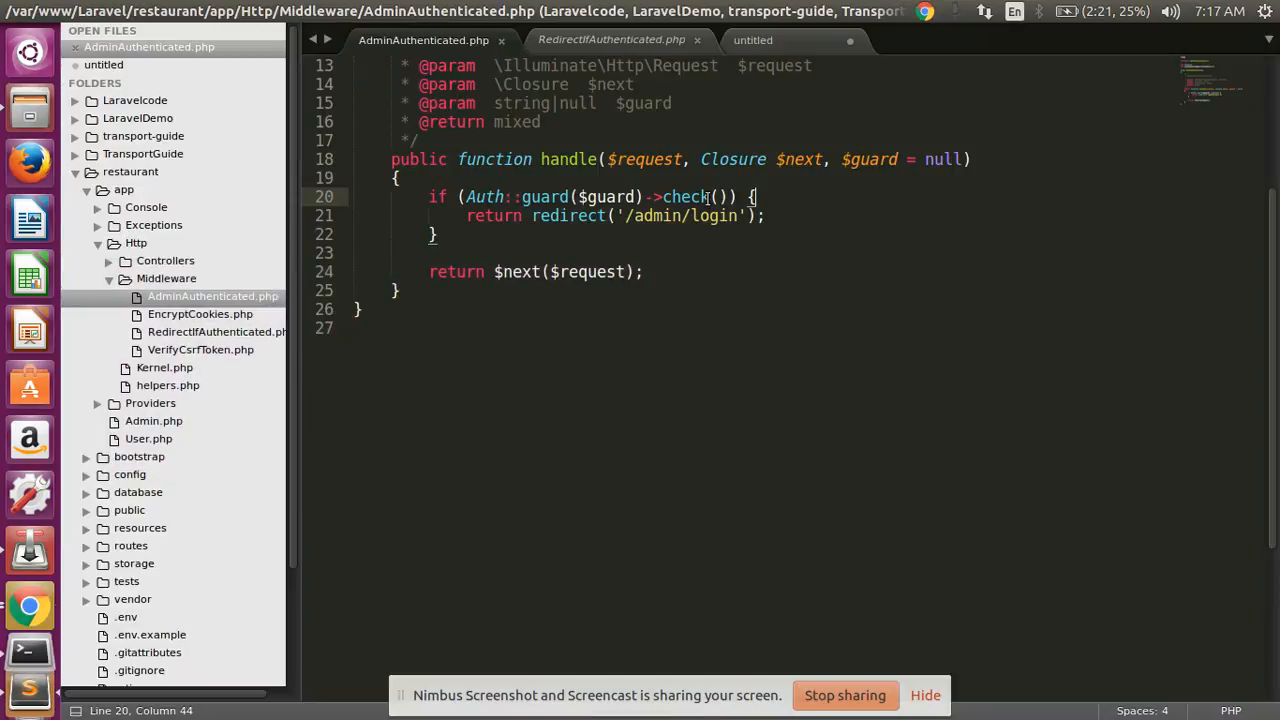
{"action": "scroll", "scroll_direction": "up", "scroll_amount": 3}
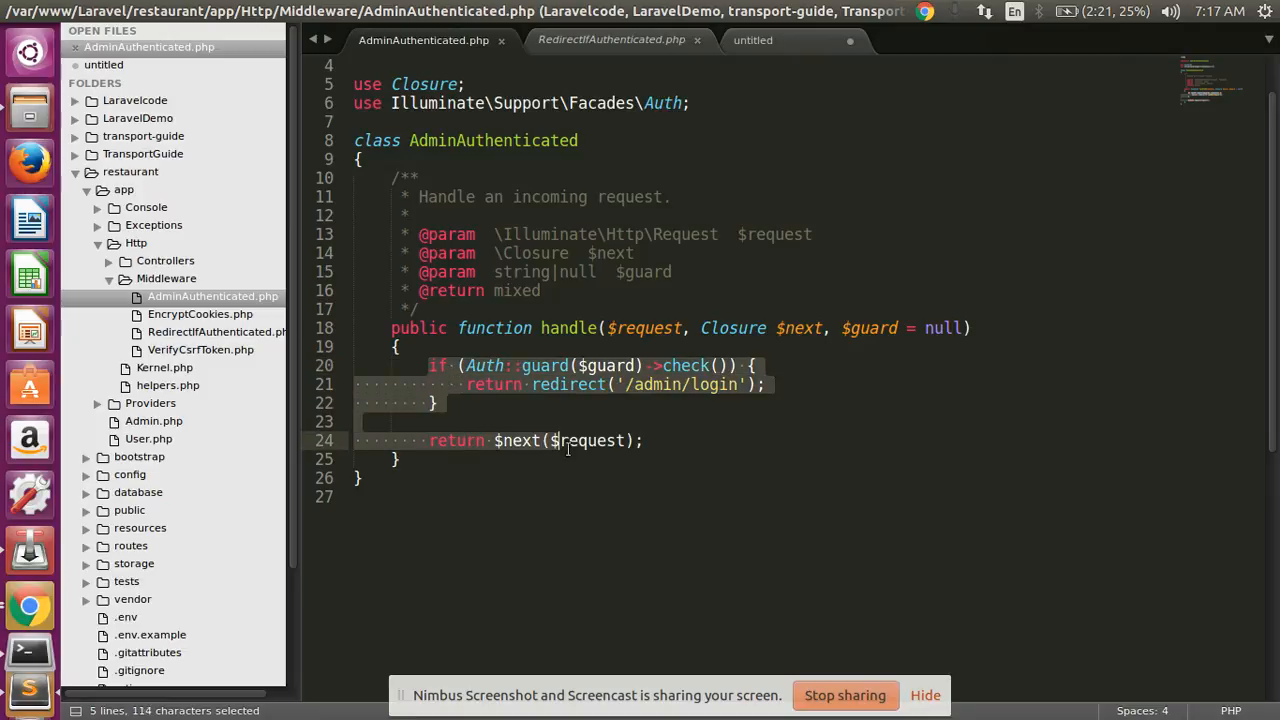
{"action": "left_click", "coordinate": [640, 440]}
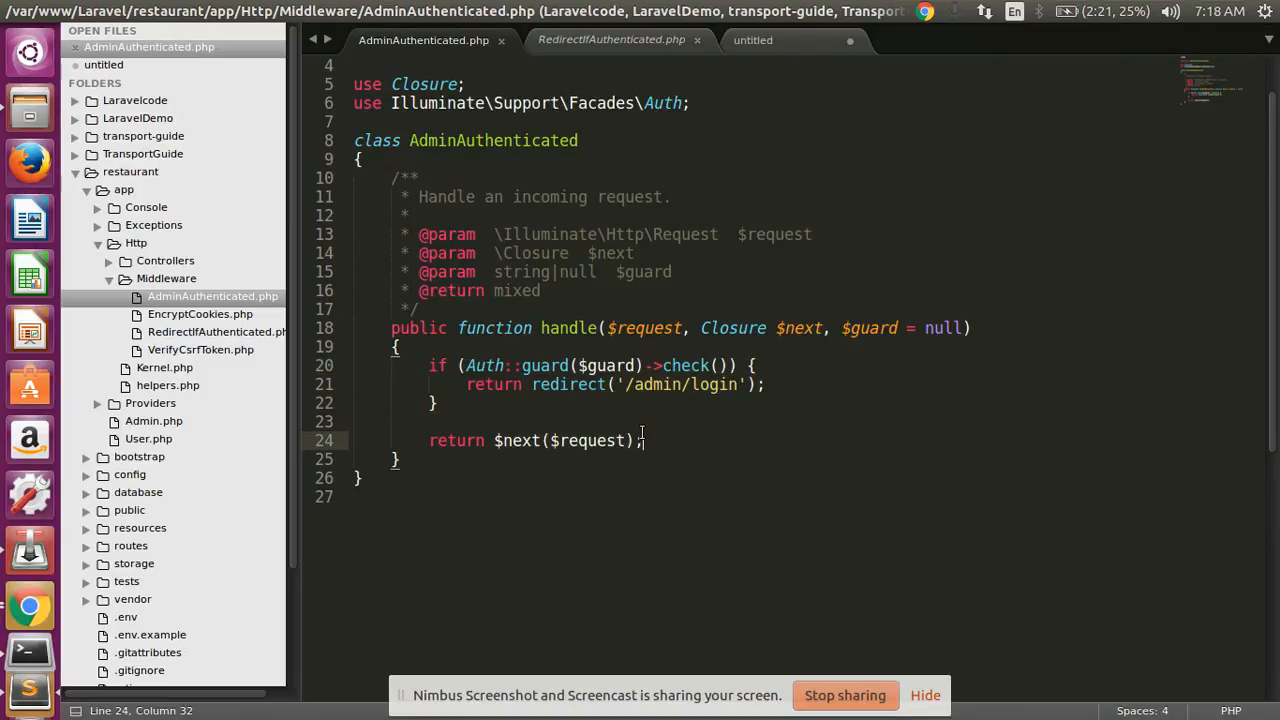
{"action": "left_click", "coordinate": [752, 40]}
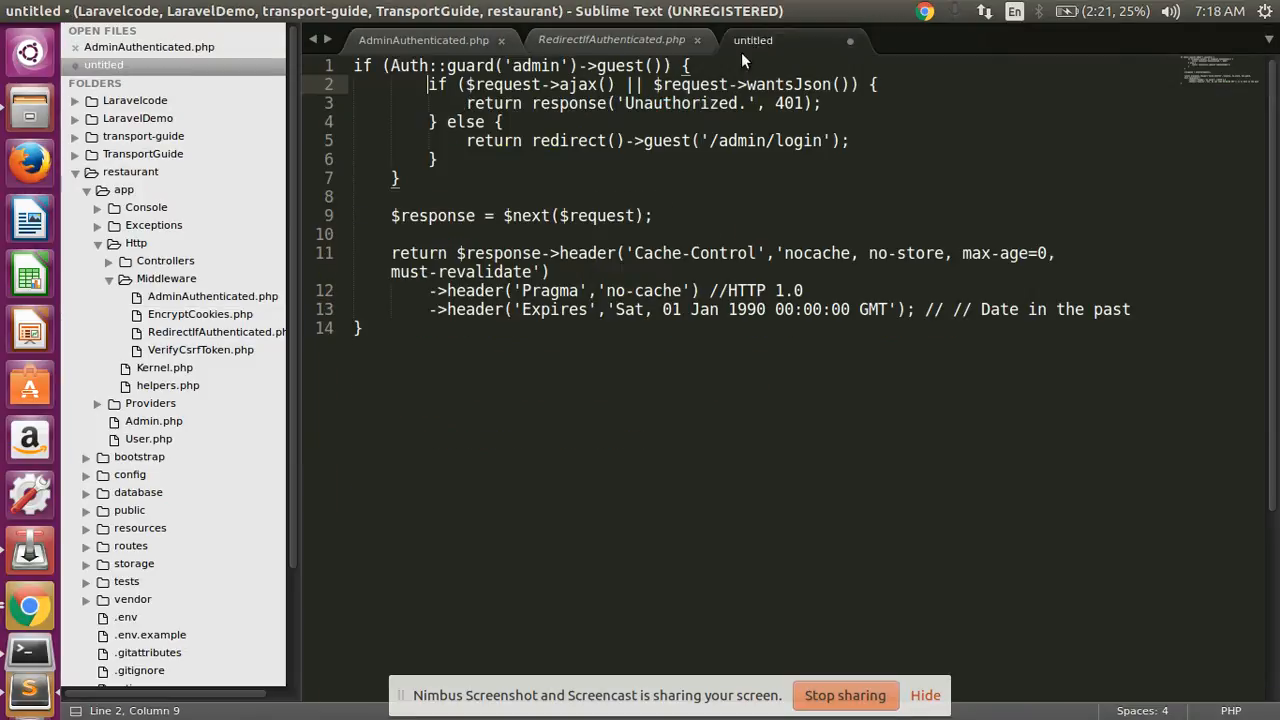
{"action": "key", "text": "ctrl+a"}
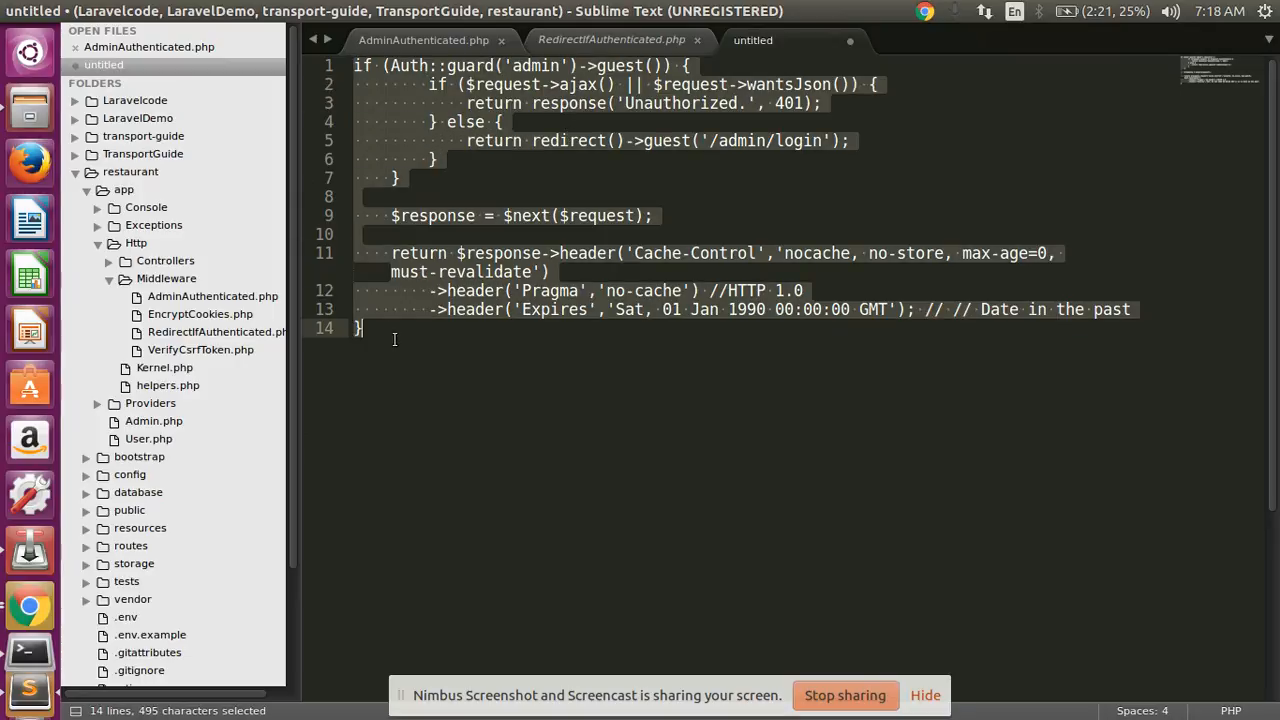
{"action": "left_click", "coordinate": [423, 40]}
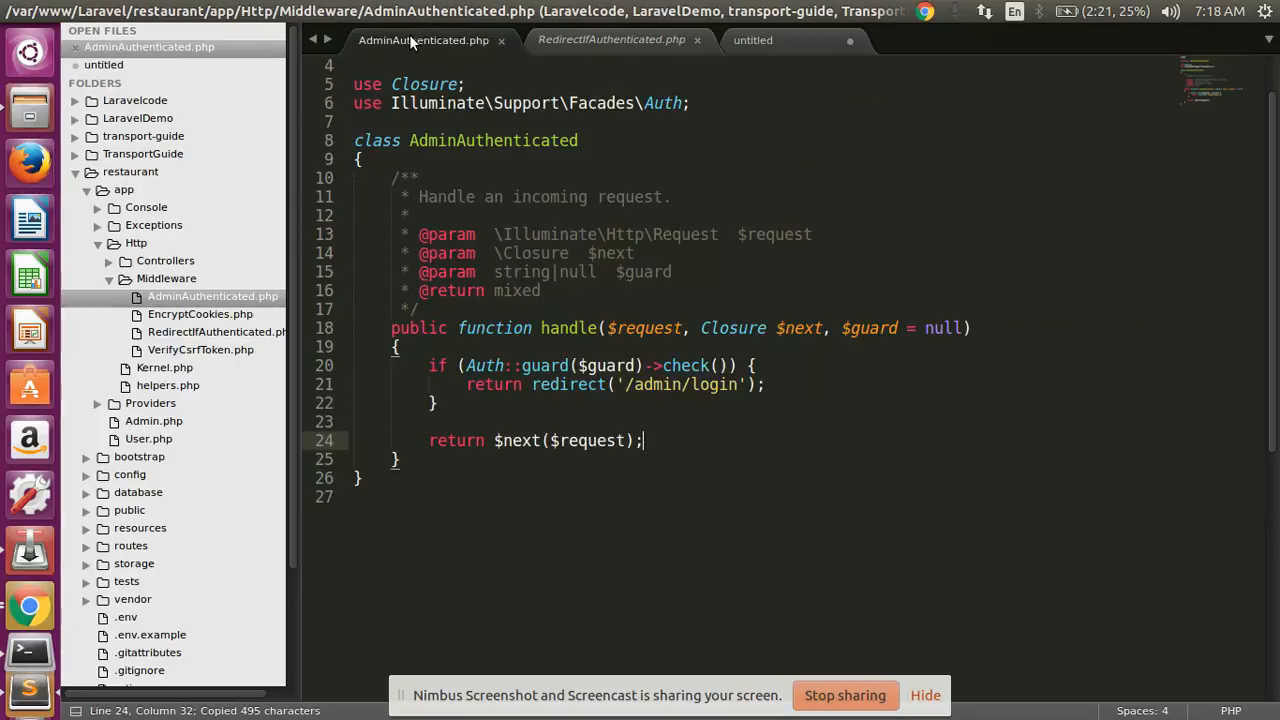
- Paste the drafted code over the old handle body, retype the if (Auth::guard('admin')->guest()) { line, and save
{"action": "left_click", "coordinate": [424, 365]}
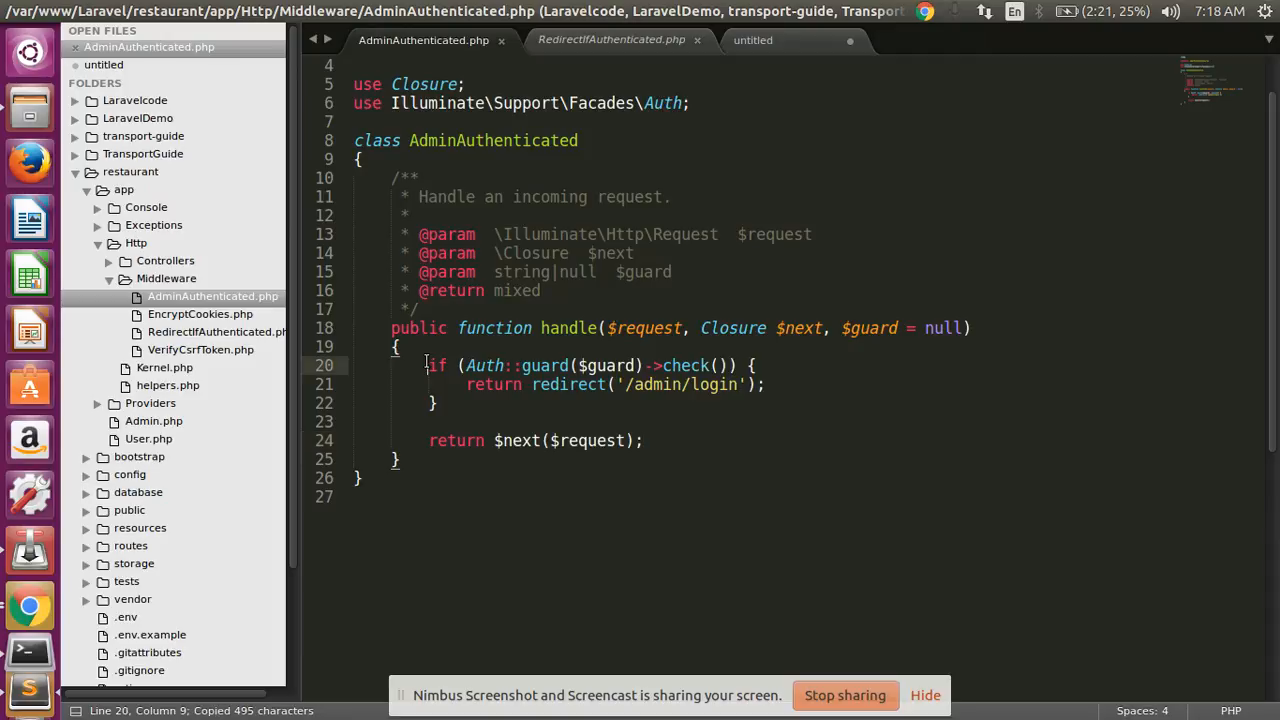
{"action": "left_click_drag", "start_coordinate": [428, 365], "coordinate": [645, 440]}
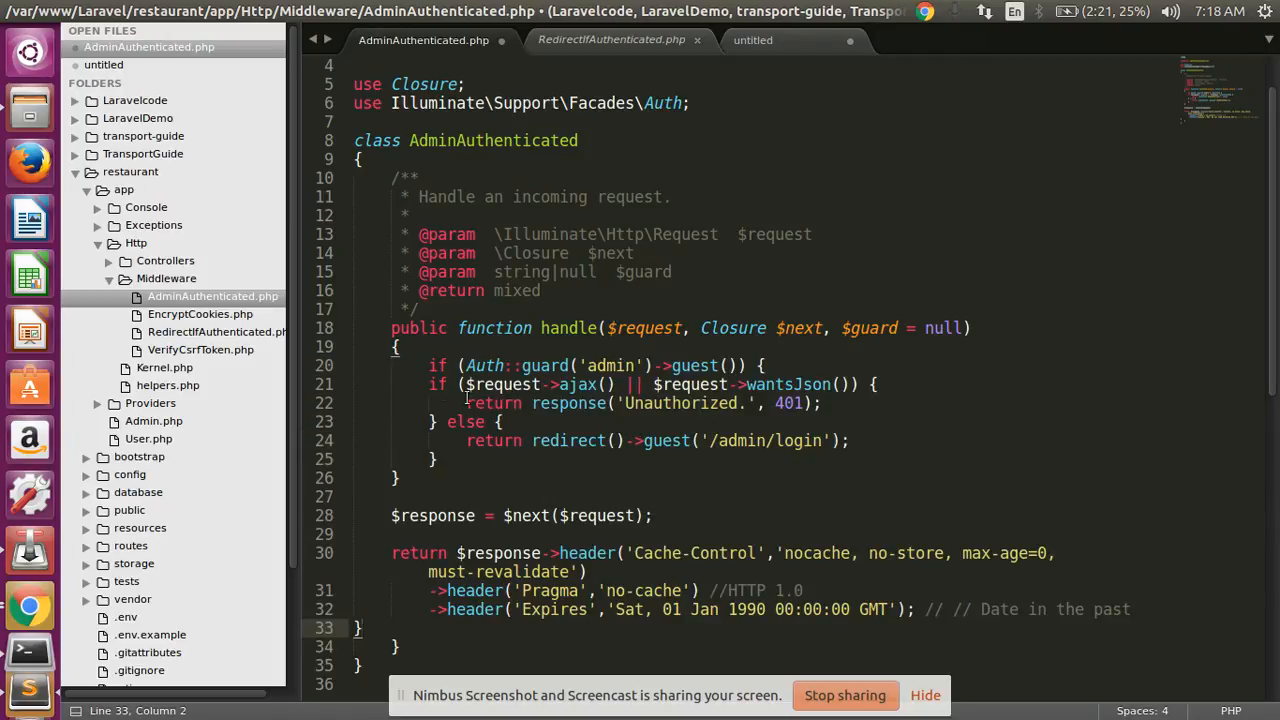
{"action": "left_click_drag", "start_coordinate": [467, 384], "coordinate": [397, 628]}
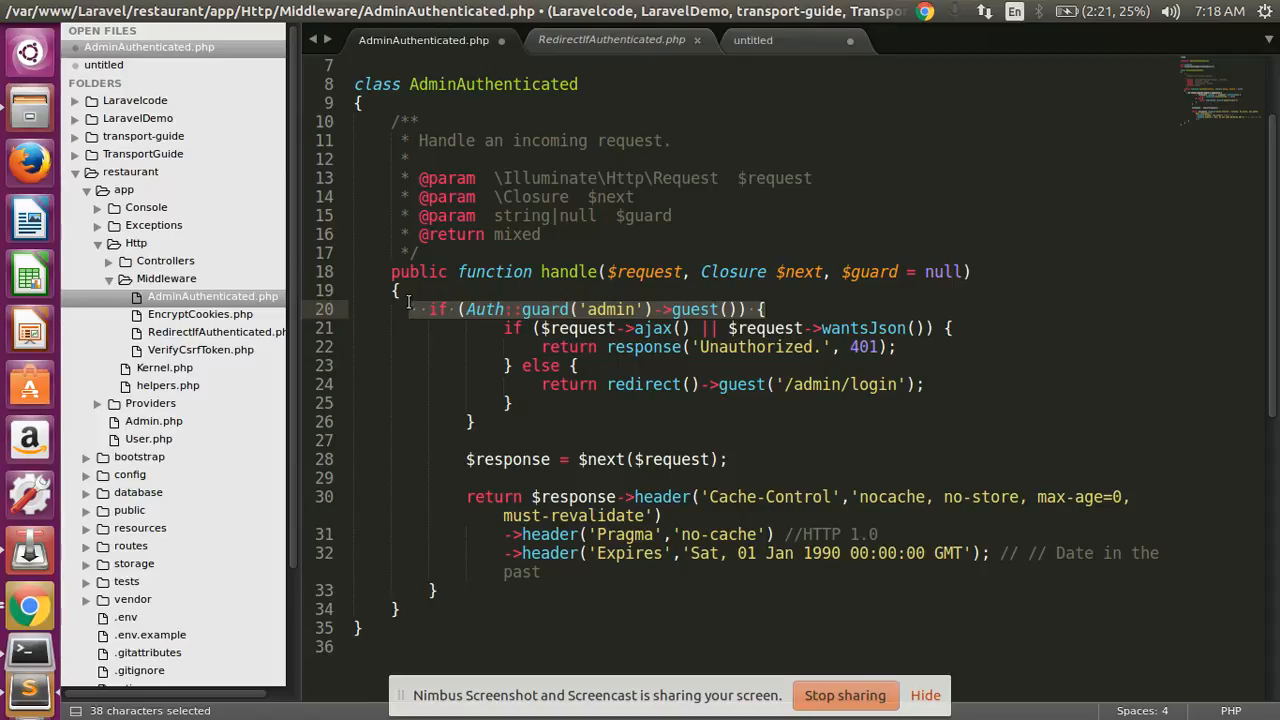
{"action": "key", "text": "Delete"}
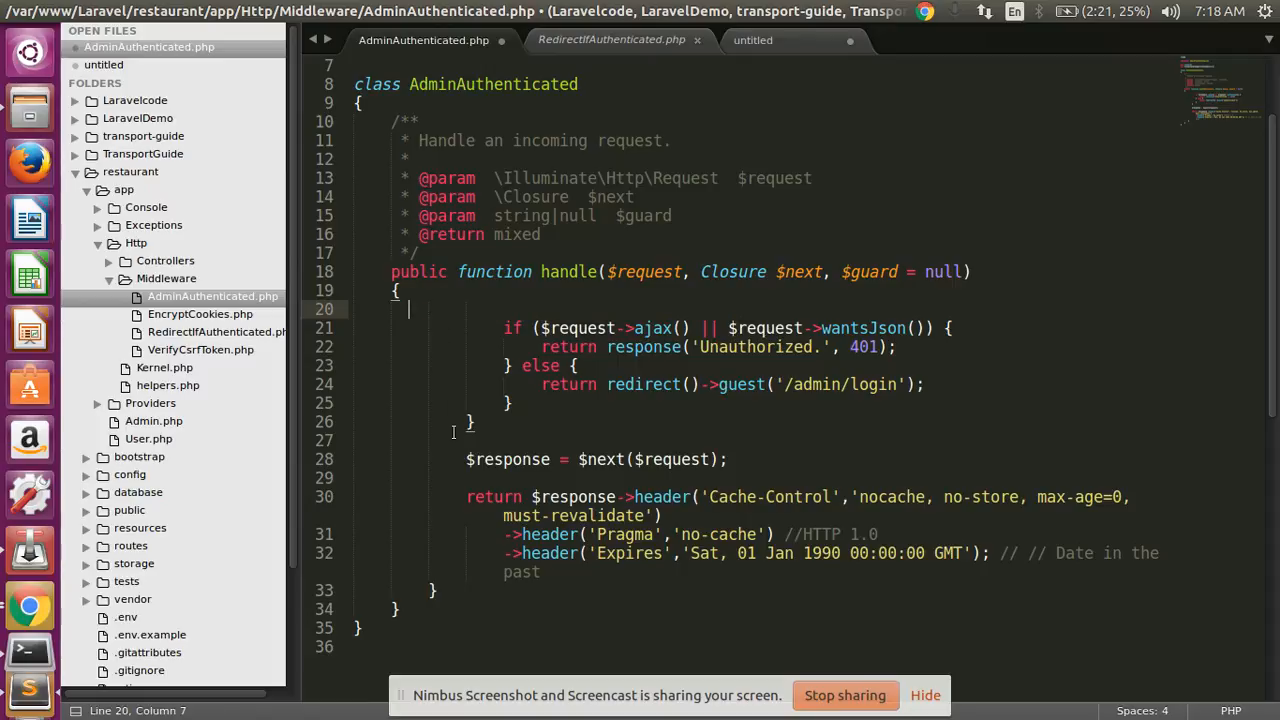
{"action": "type", "text": "if (Auth::guard('admin')->guest()) {"}
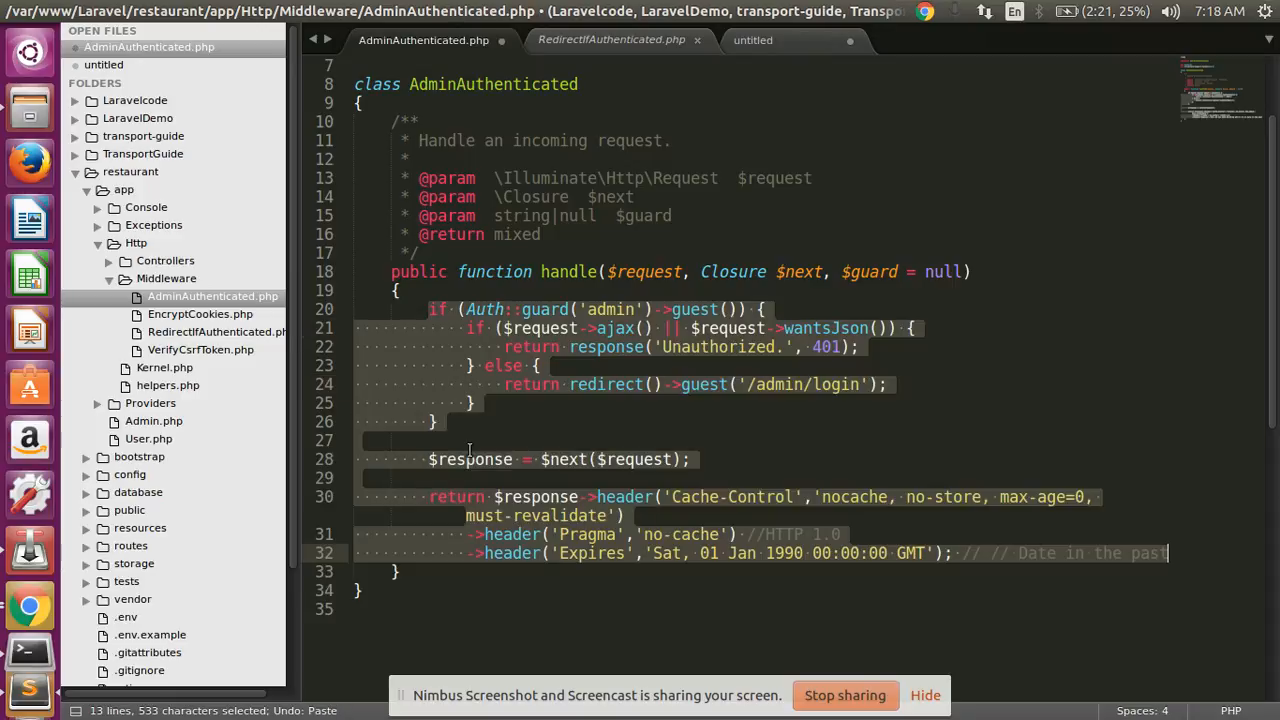
{"action": "key", "text": "ctrl+s"}
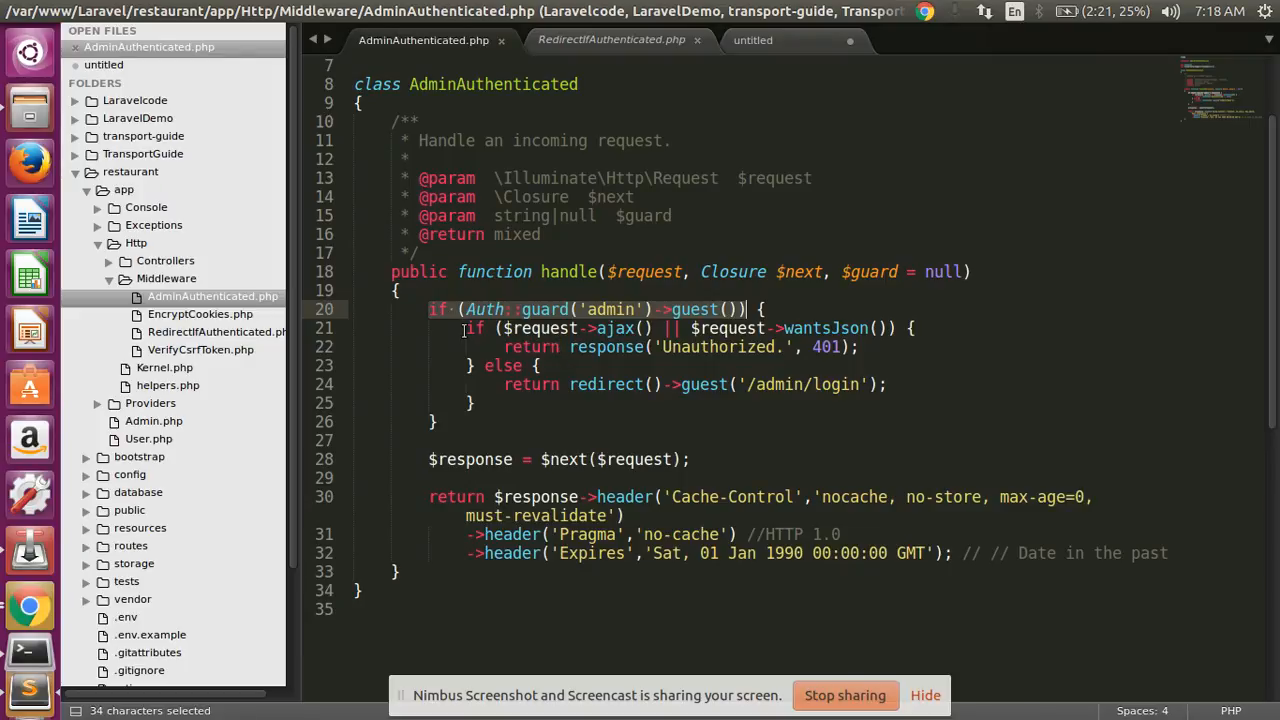
- Inspect the header, Cache-Control and max-age=0 parts of the no-cache header lines
{"action": "scroll", "scroll_direction": "down", "scroll_amount": 3}
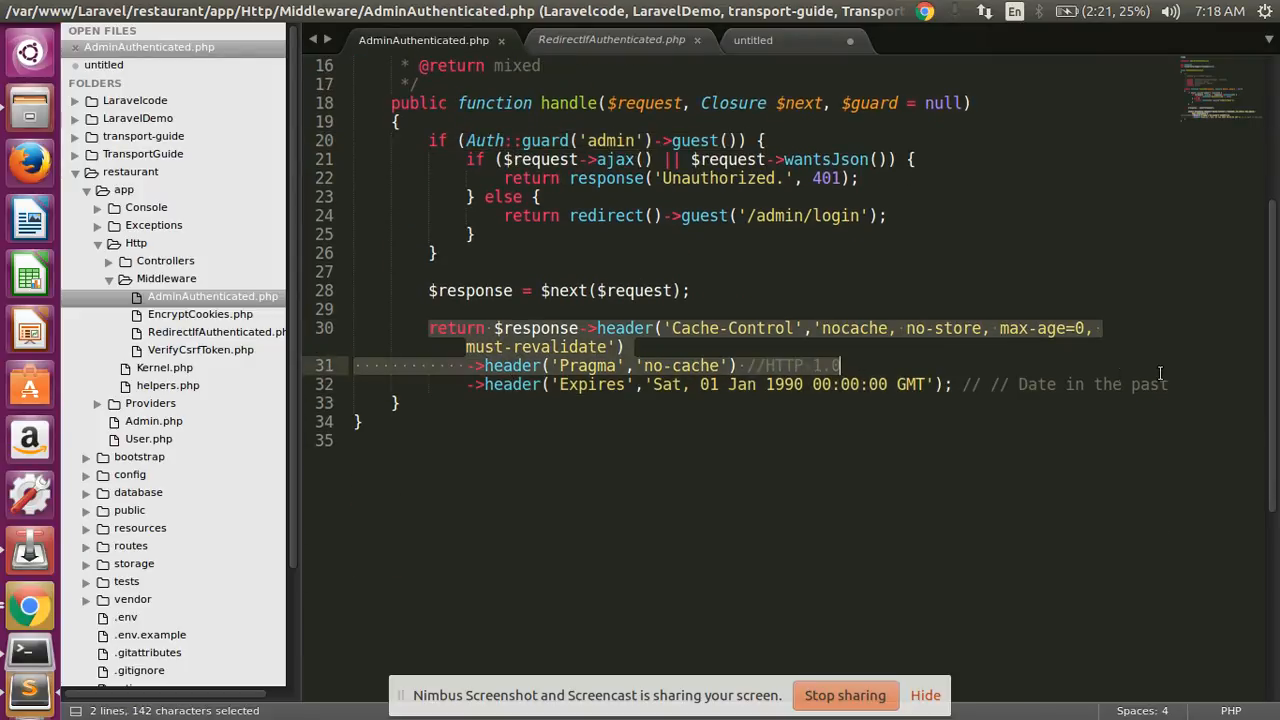
{"action": "left_click", "coordinate": [625, 328]}
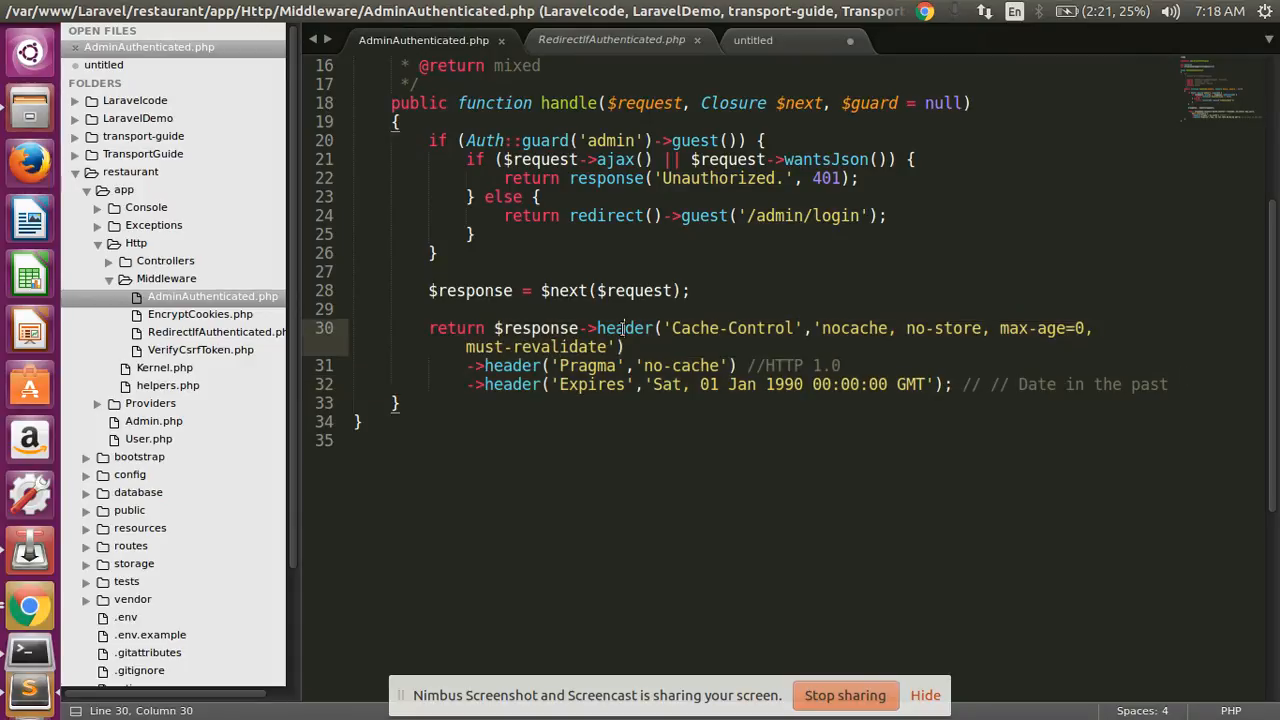
{"action": "double_click", "coordinate": [623, 328]}
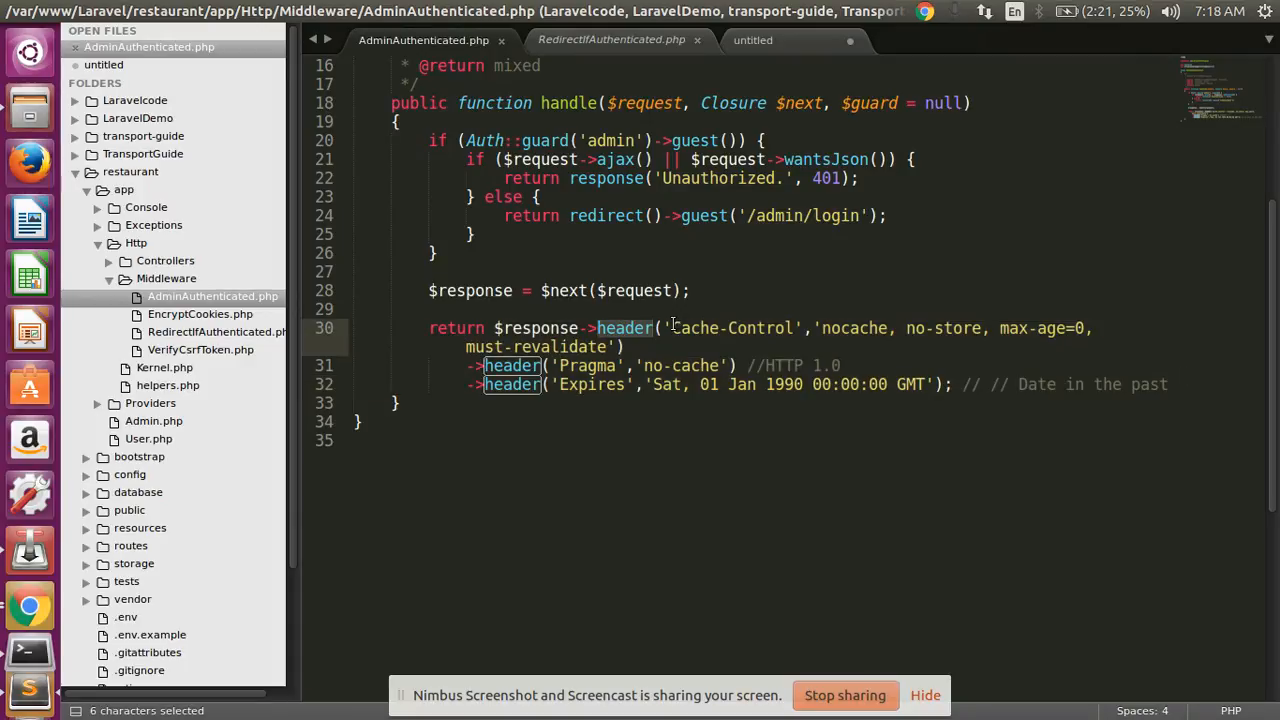
{"action": "double_click", "coordinate": [731, 328]}
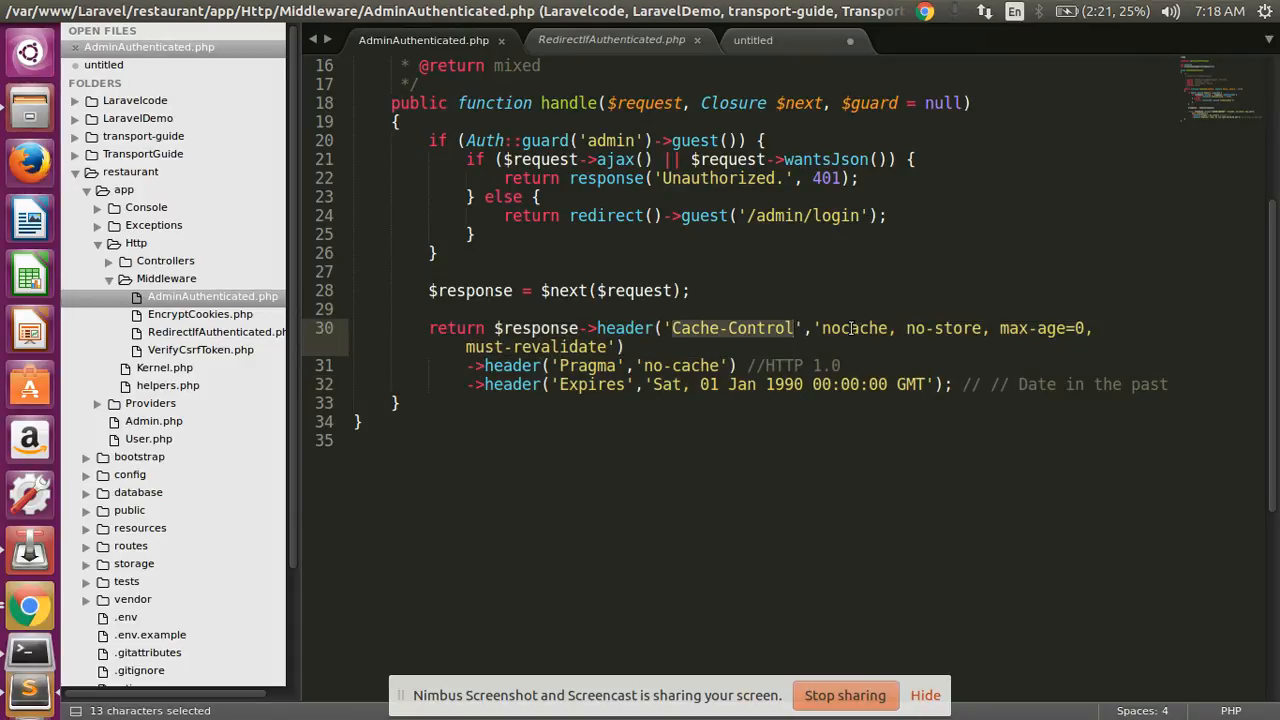
{"action": "double_click", "coordinate": [1020, 328]}
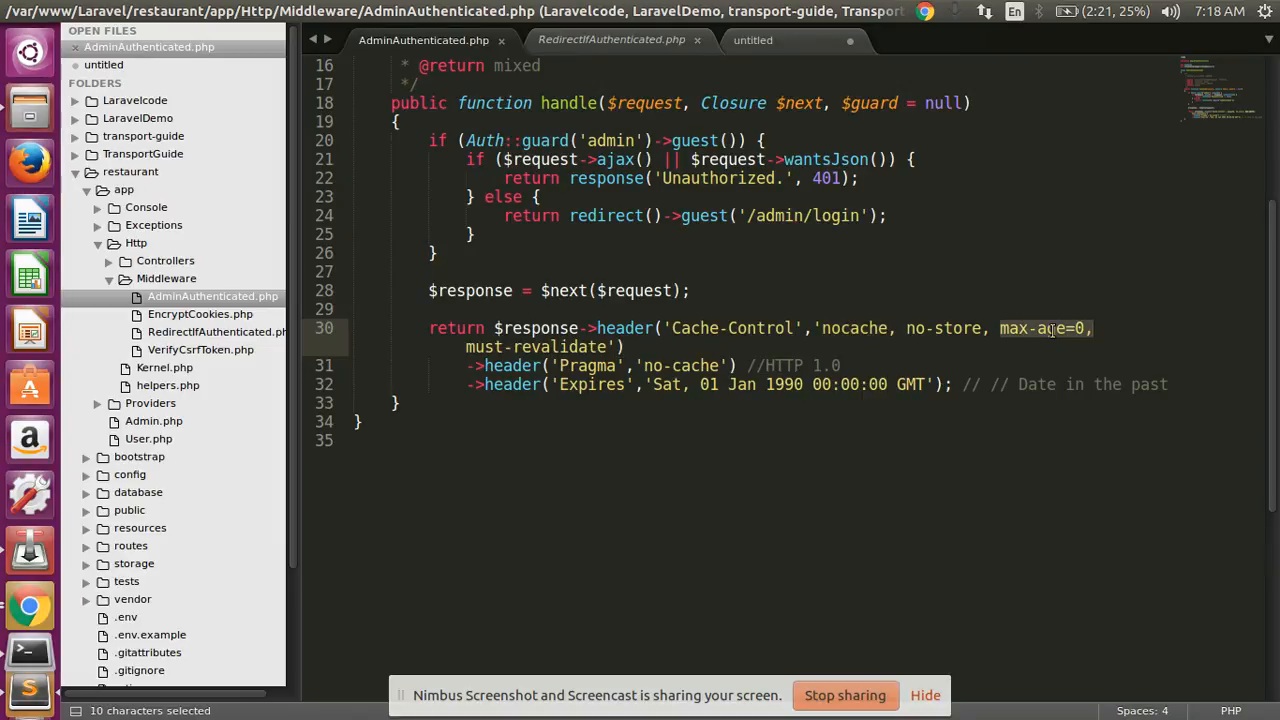
{"action": "key", "text": "ctrl+s"}
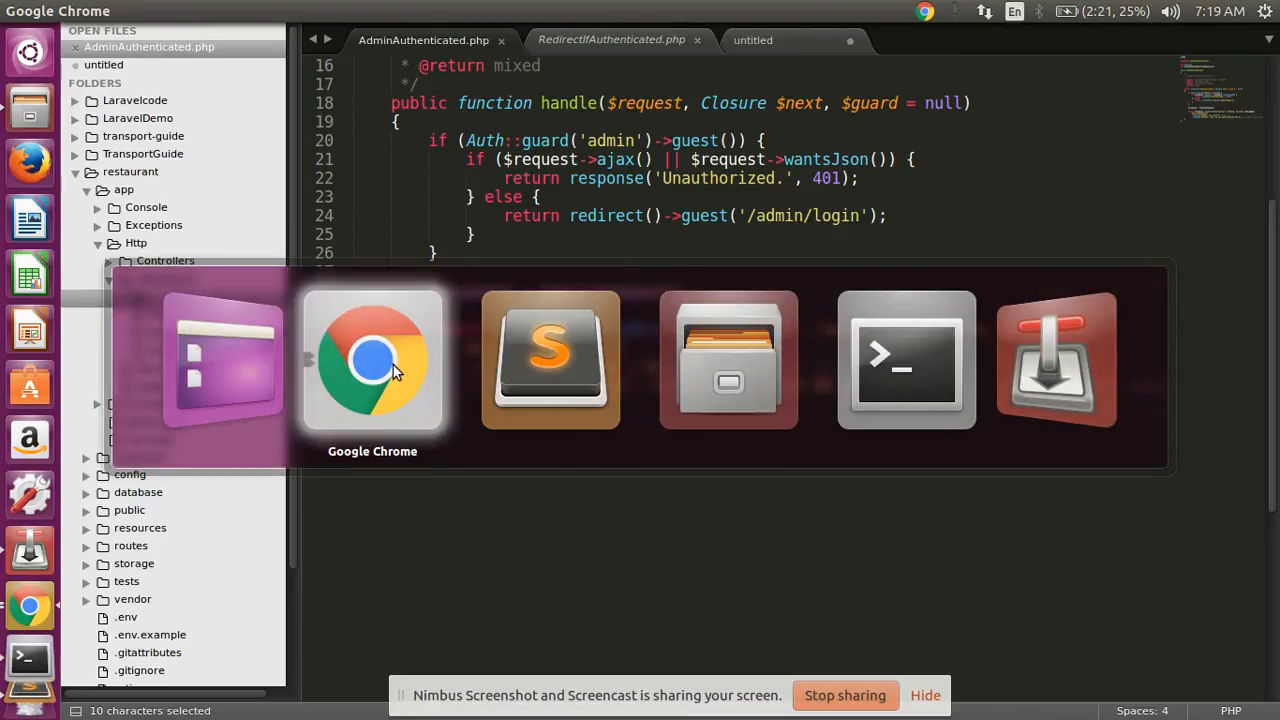
- Sign back in to the restaurant admin panel in Google Chrome
{"action": "left_click", "coordinate": [372, 360]}
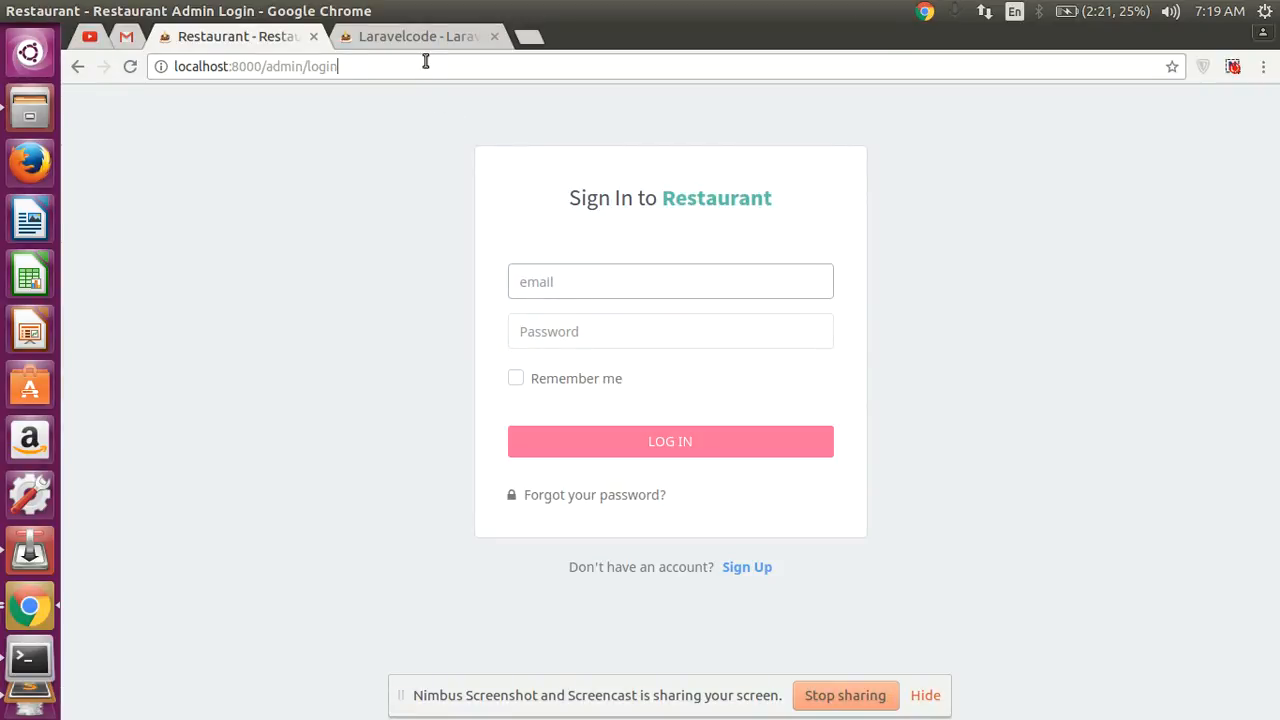
{"action": "mouse_move", "coordinate": [553, 207]}
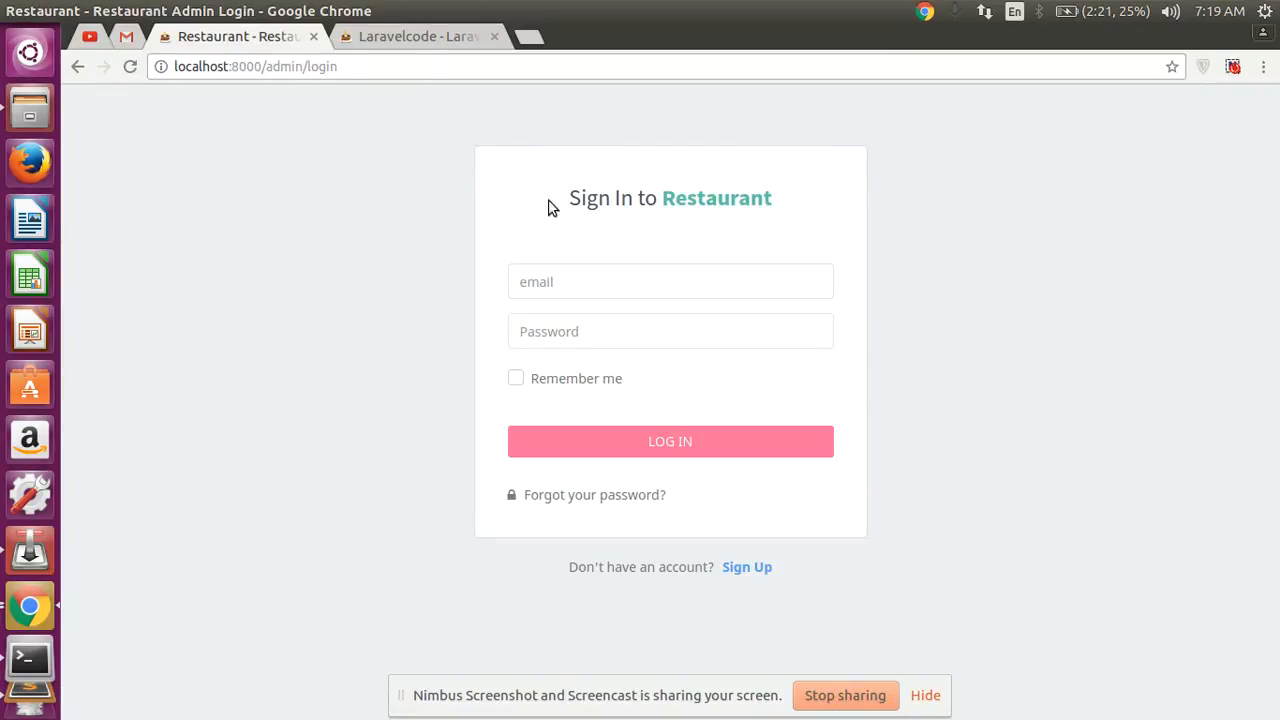
{"action": "type", "text": "H"}
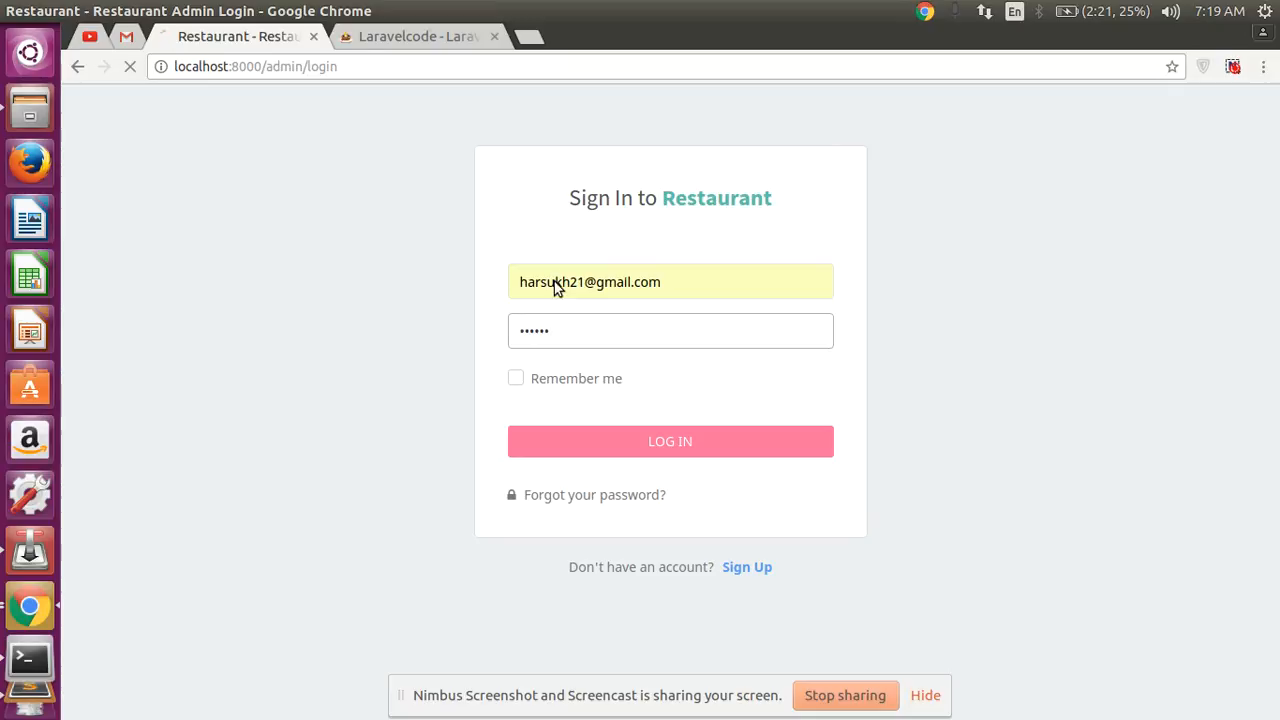
{"action": "left_click", "coordinate": [669, 441]}
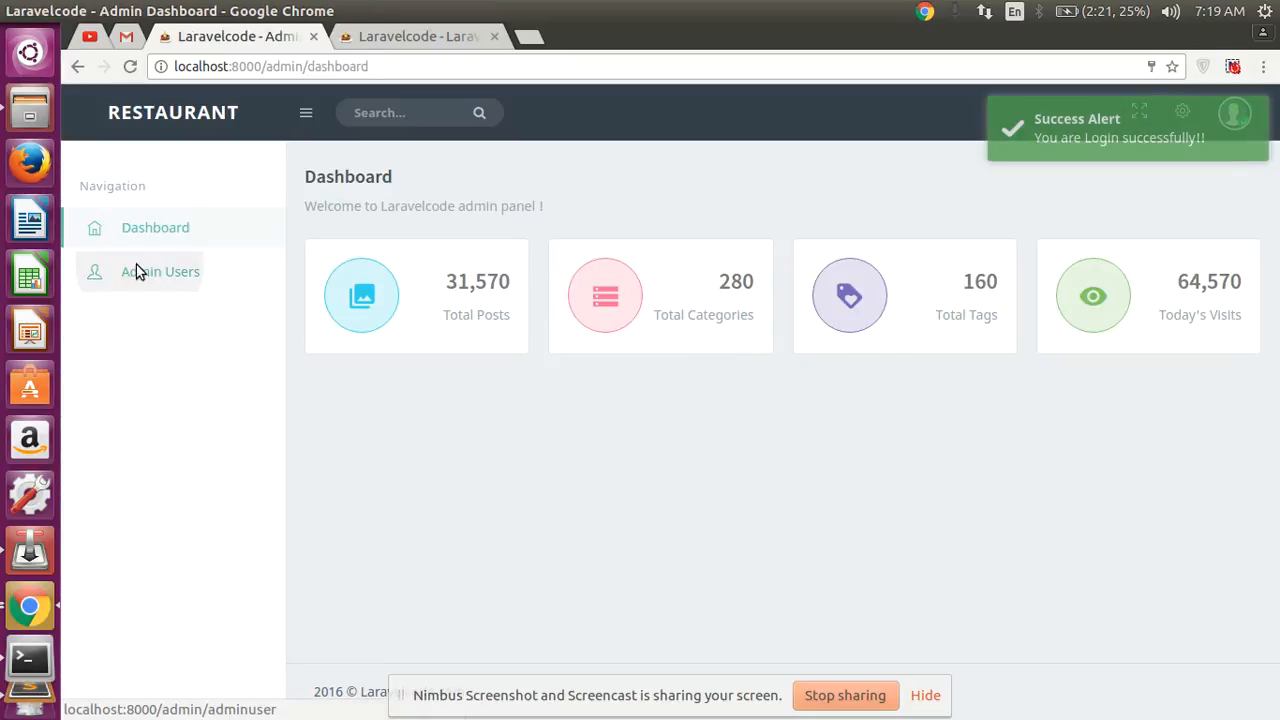
- Open the Admin Users list and the Add Admin User form
{"action": "left_click", "coordinate": [160, 271]}
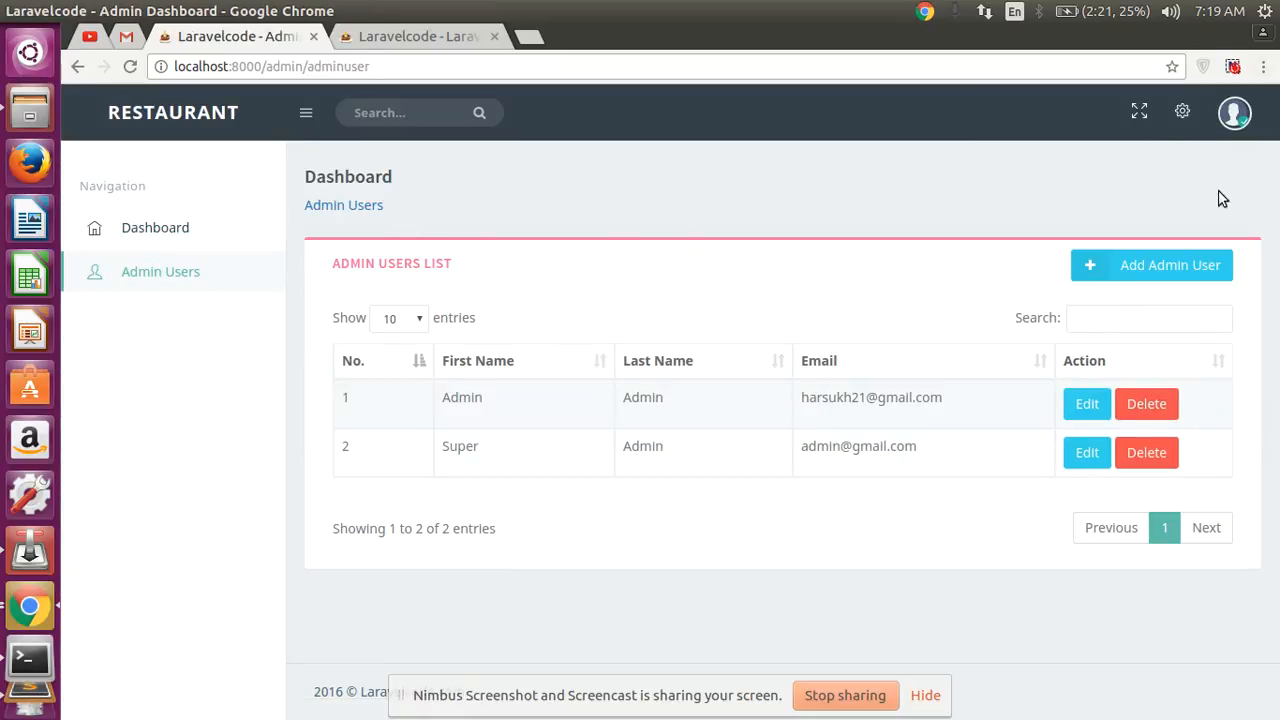
{"action": "left_click", "coordinate": [1151, 265]}
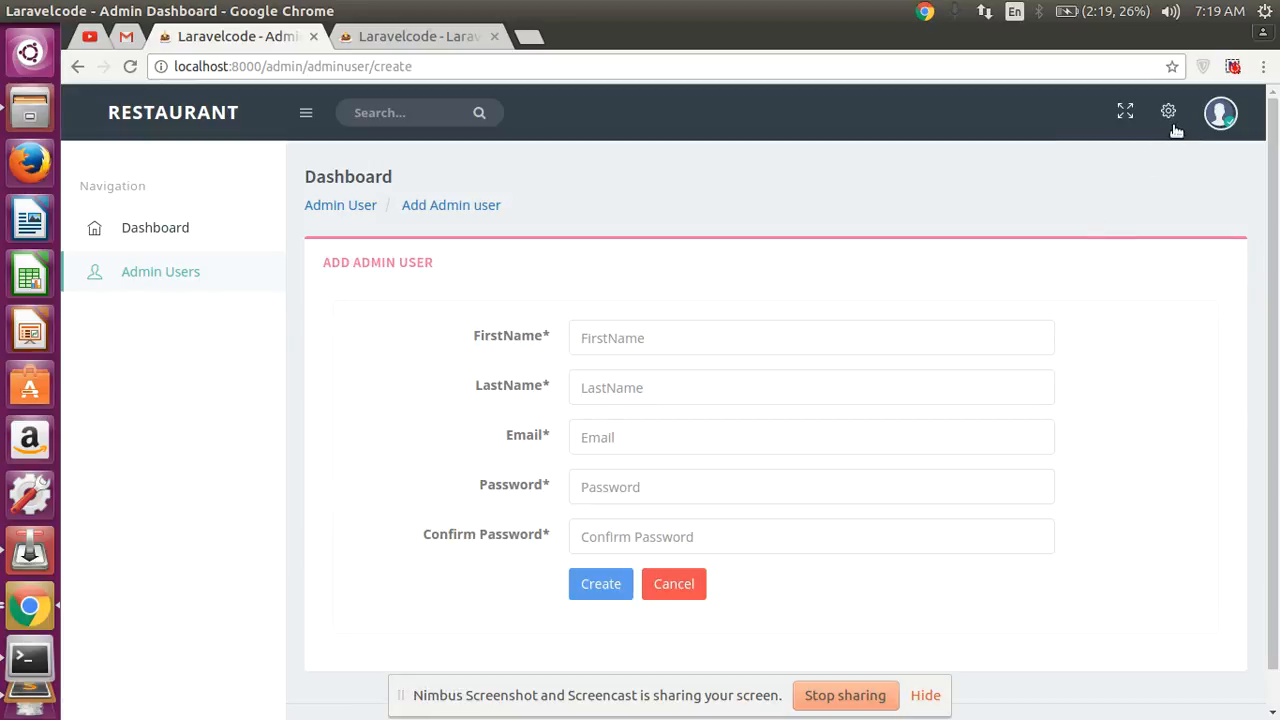
{"action": "left_click", "coordinate": [1220, 112]}
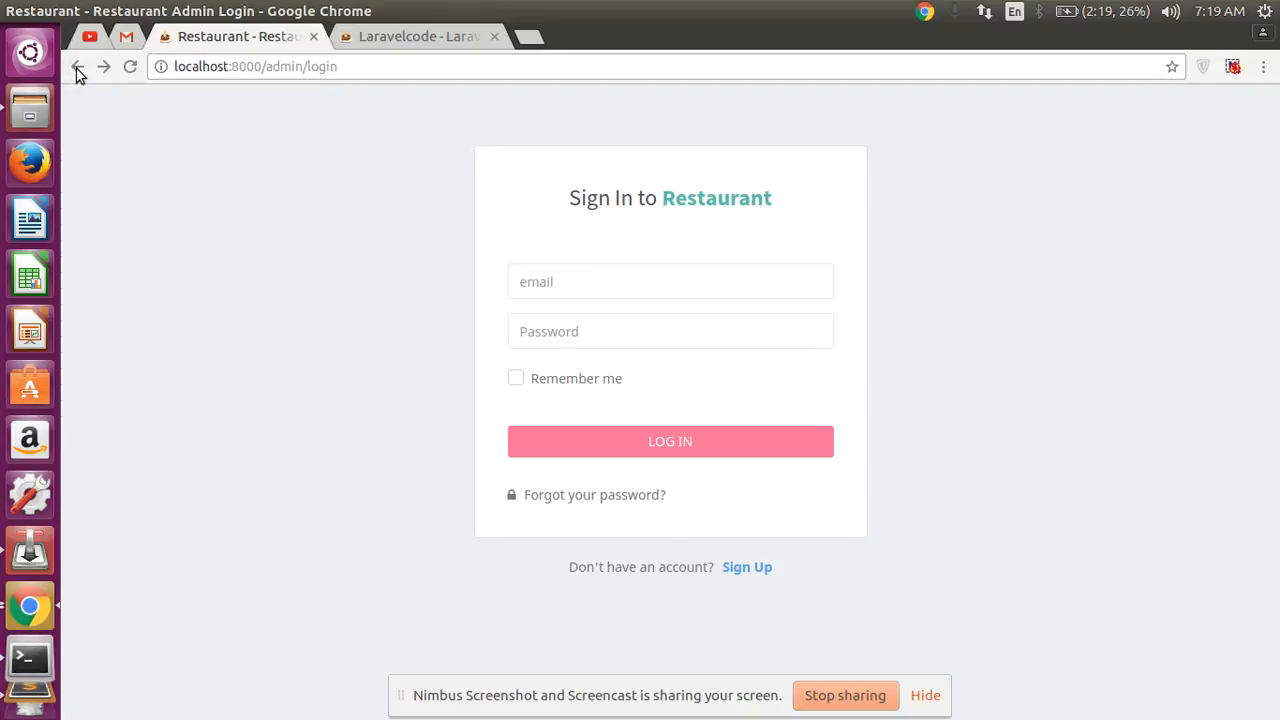
{"action": "left_click", "coordinate": [129, 66]}
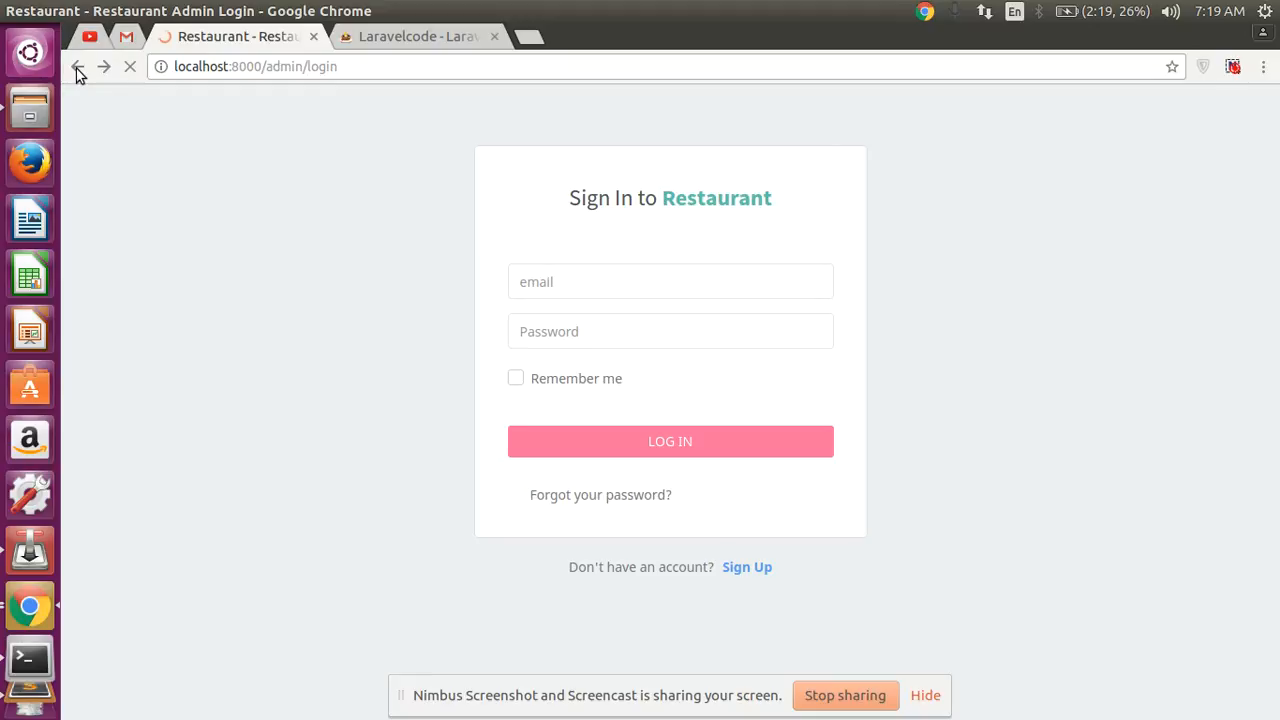
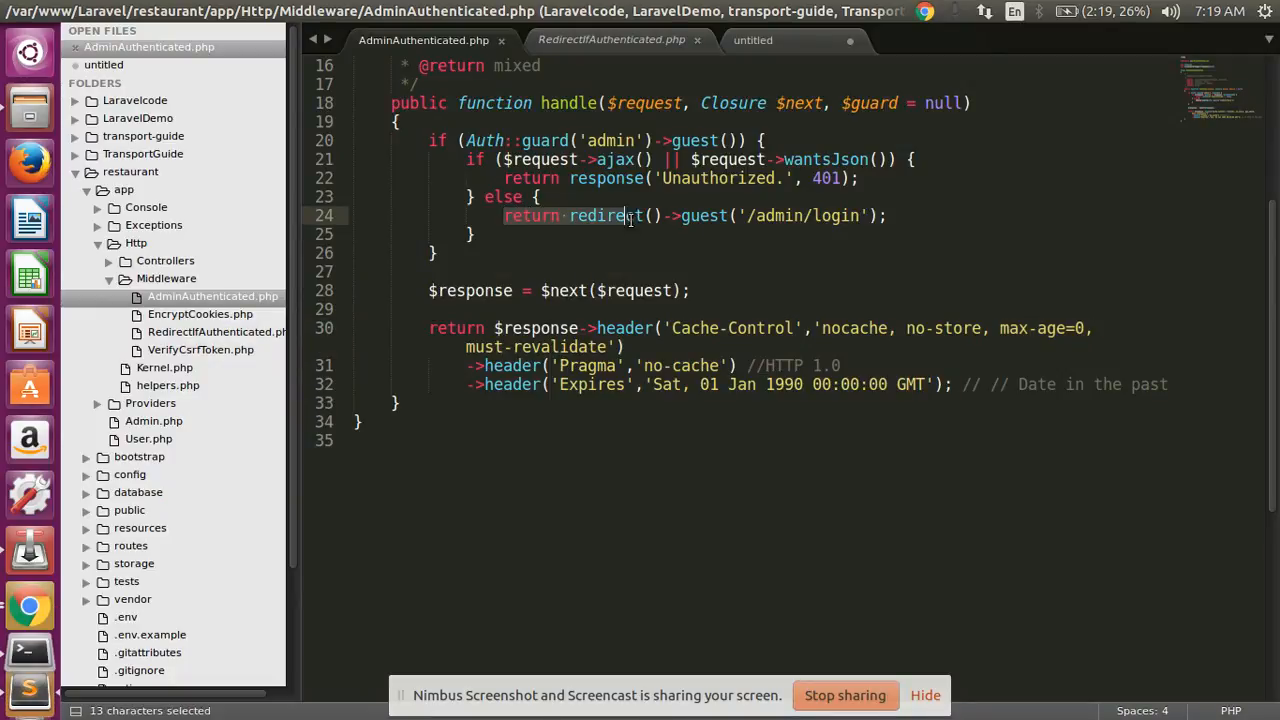
{"action": "left_click", "coordinate": [885, 215]}
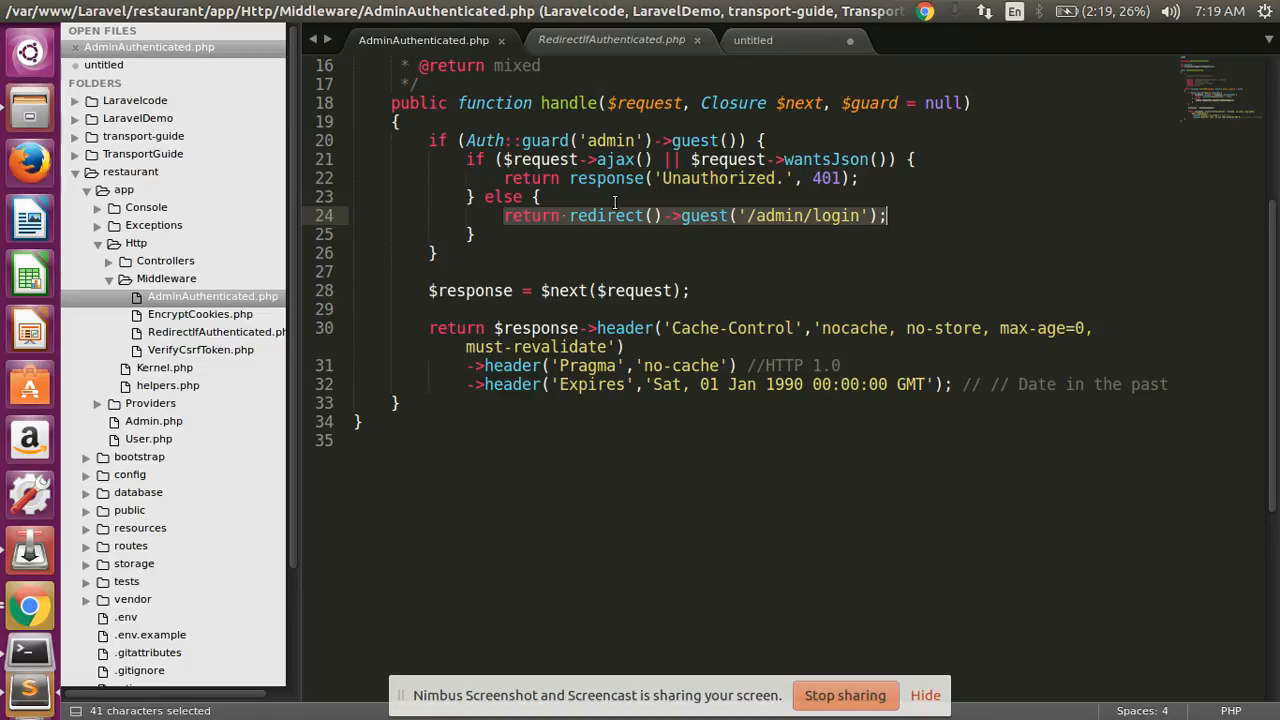
{"action": "mouse_move", "coordinate": [826, 159]}
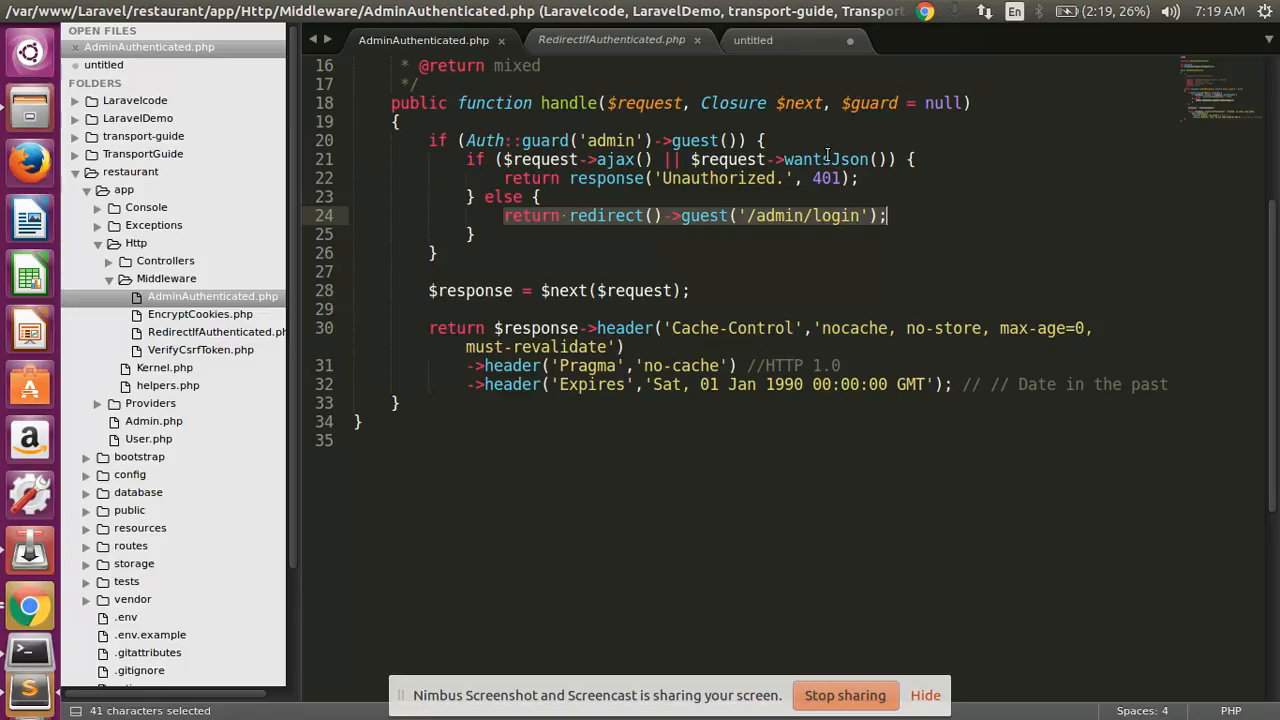